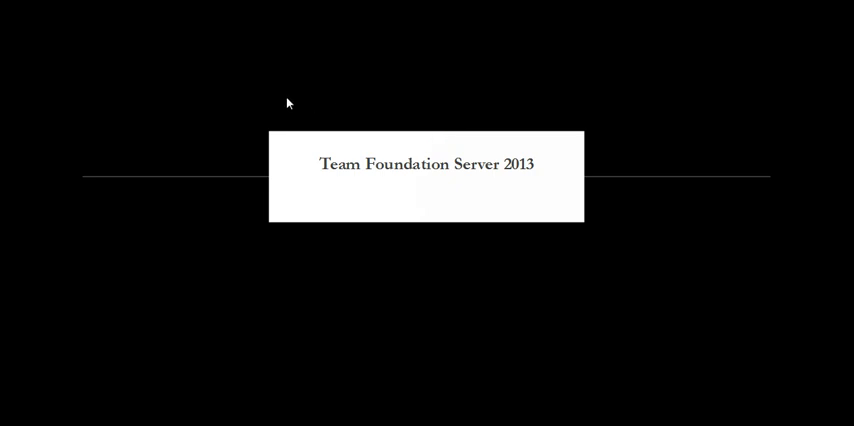
Advance the slideshow past the TFS installer and server wizard slides to Collection Created
left_click(112, 246)
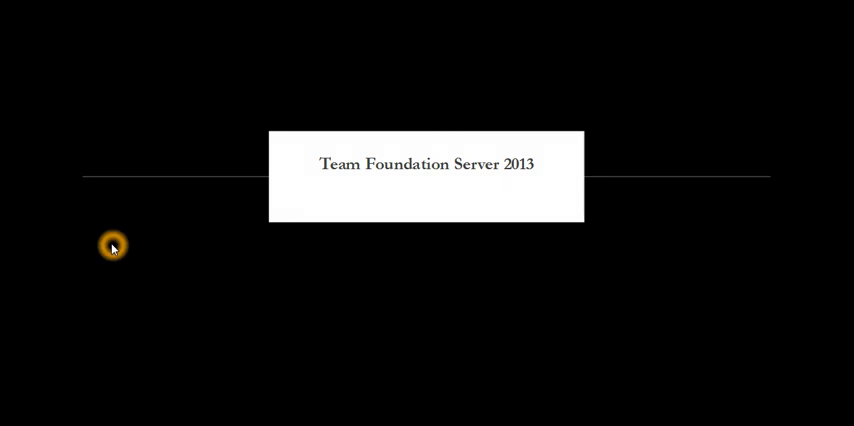
mouse_move(108, 264)
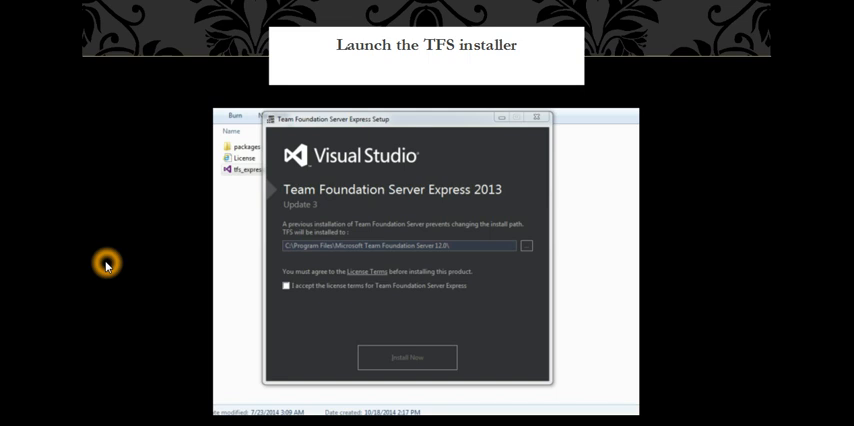
mouse_move(176, 224)
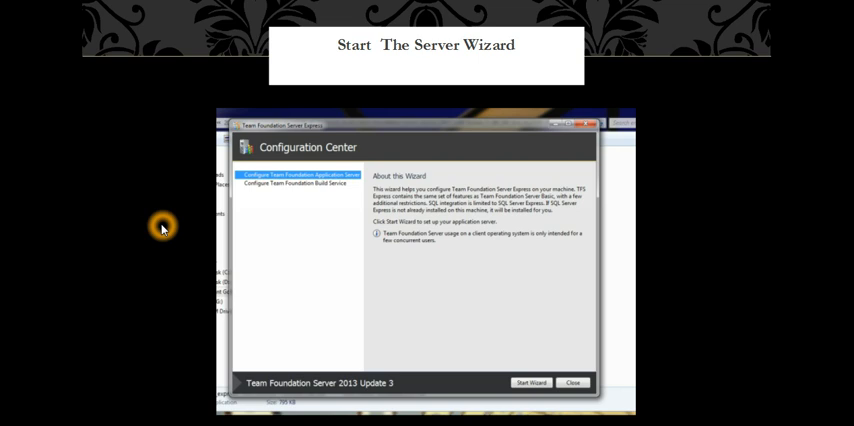
mouse_move(156, 244)
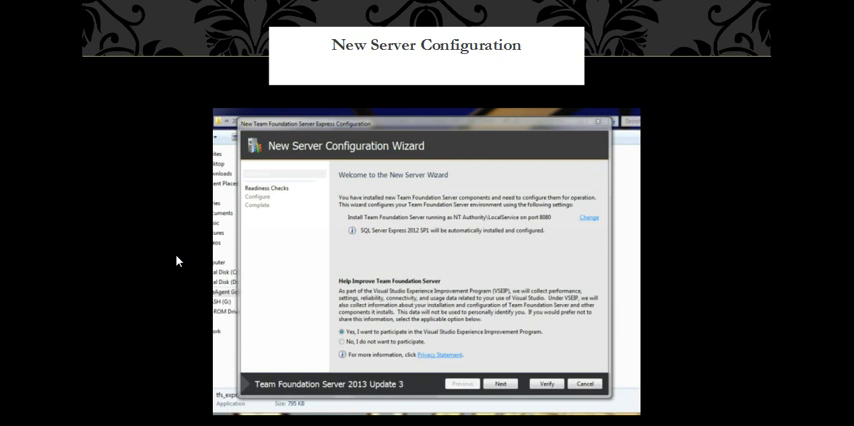
mouse_move(138, 280)
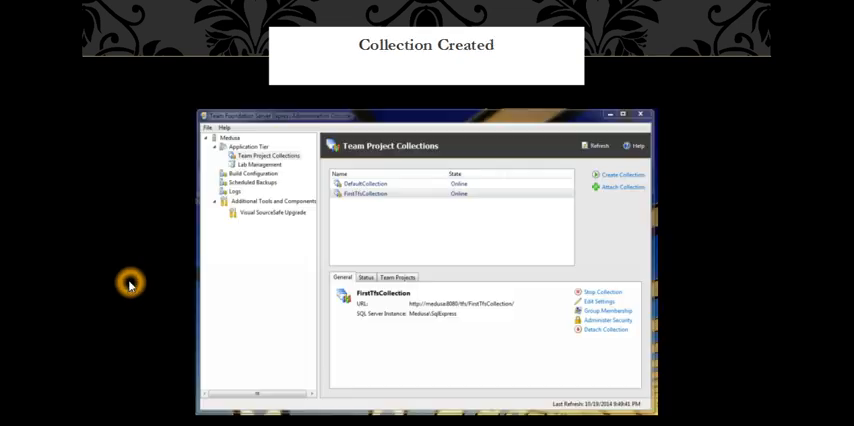
mouse_move(88, 266)
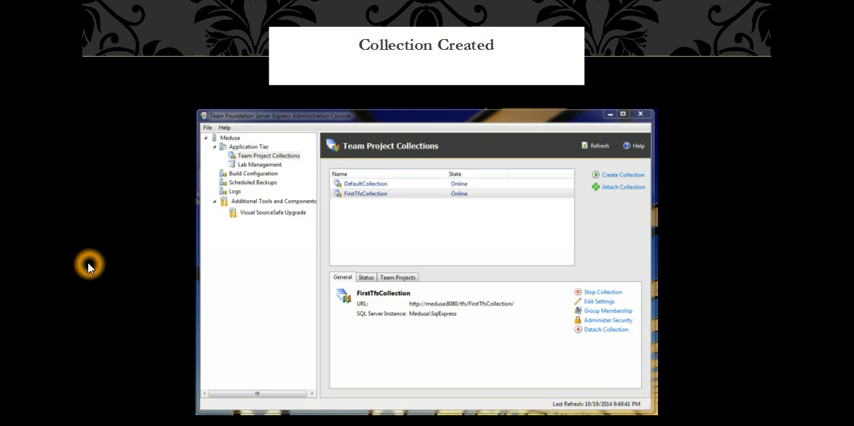
mouse_move(88, 266)
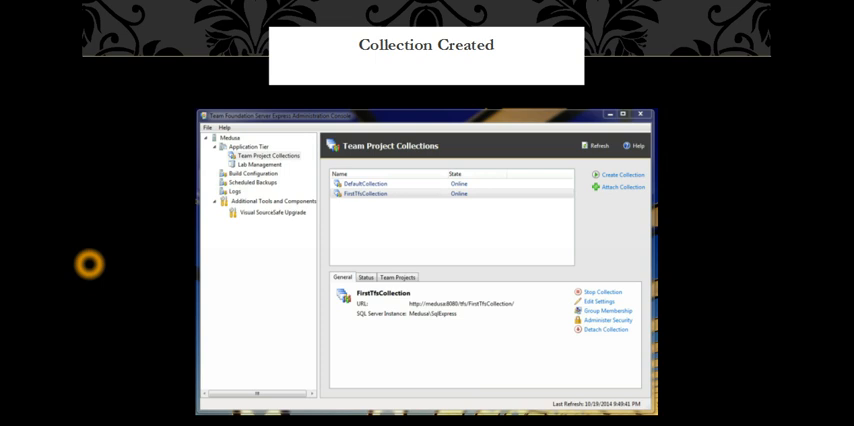
Advance through Choose the Collection and Choose the Process Template to Team Project Creation Complete
left_click(620, 174)
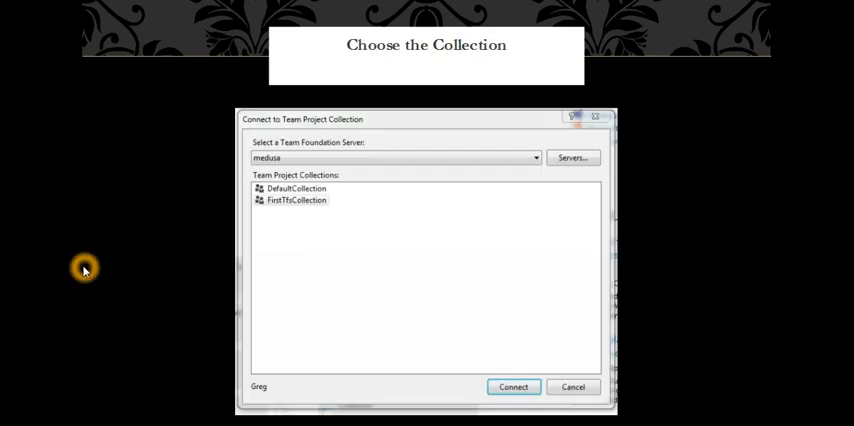
left_click(512, 388)
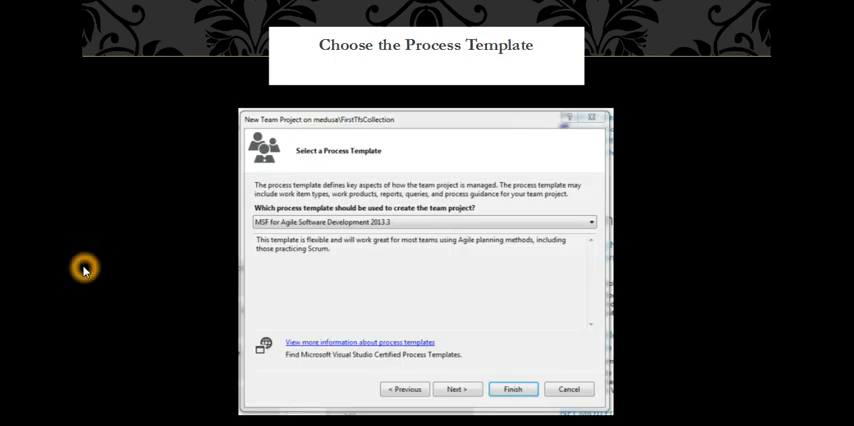
mouse_move(424, 230)
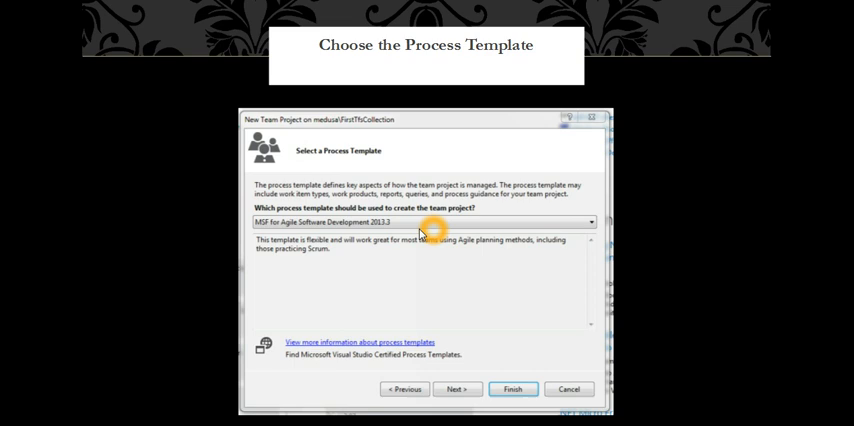
mouse_move(156, 272)
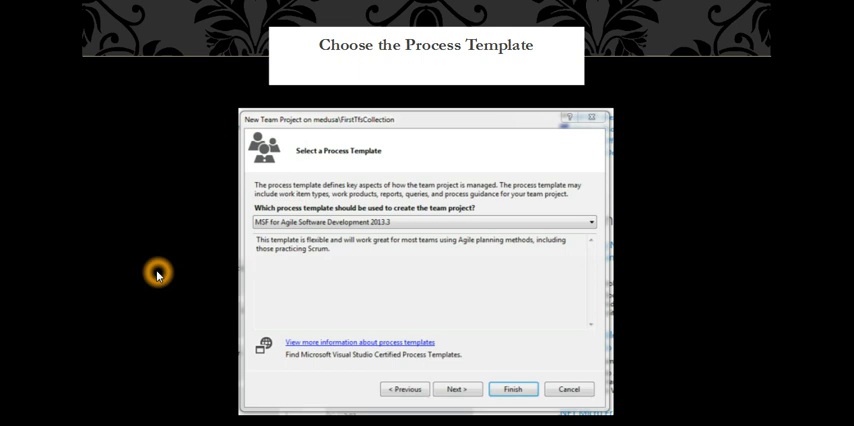
left_click(458, 388)
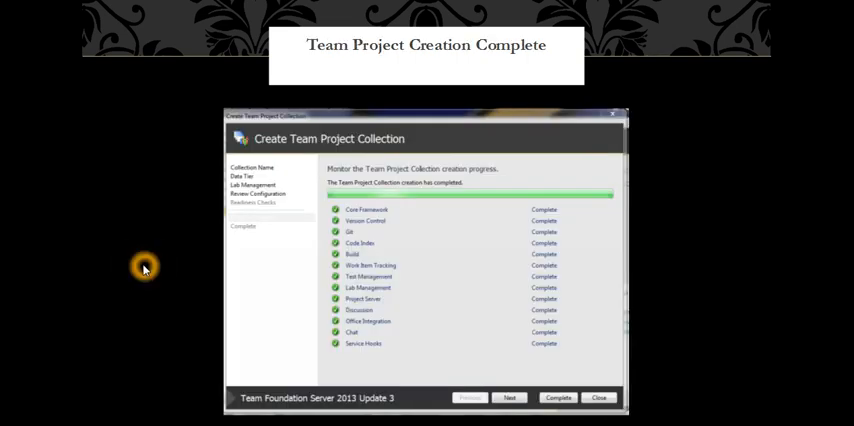
mouse_move(108, 250)
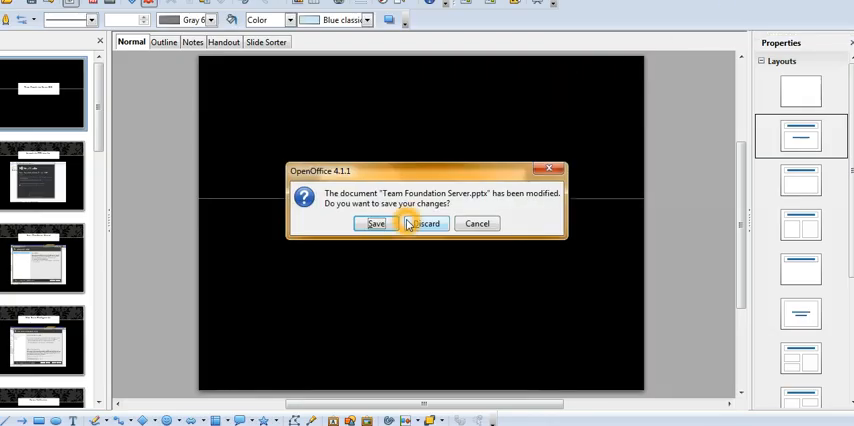
Close the presentation without saving and connect Team Explorer to the team project
left_click(422, 224)
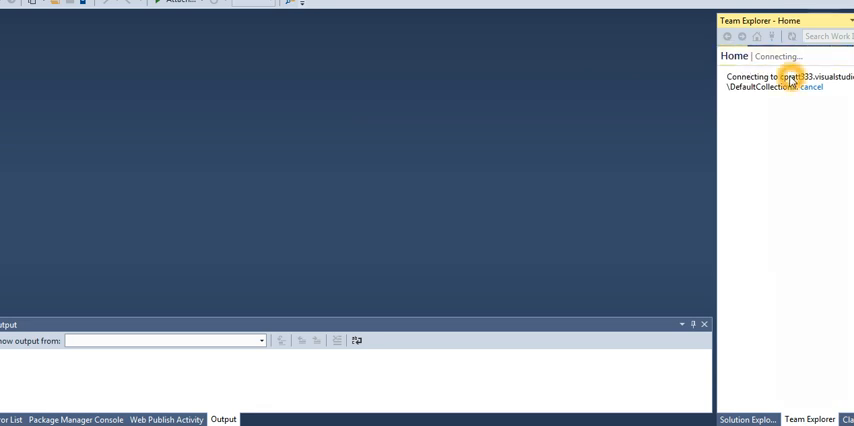
mouse_move(366, 38)
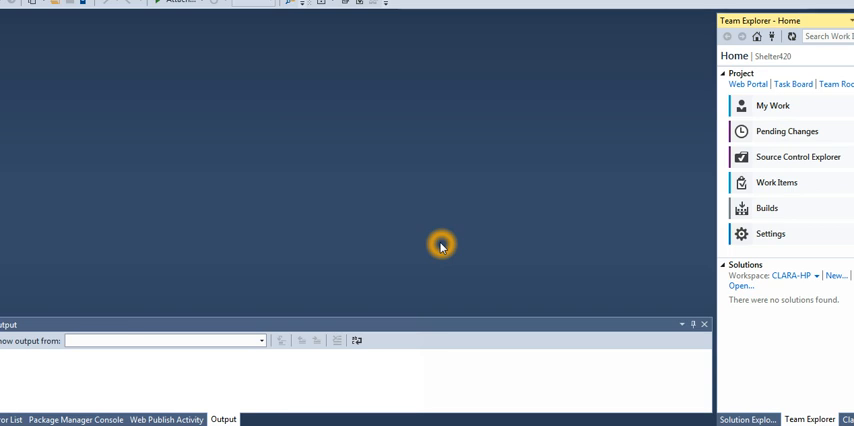
mouse_move(224, 184)
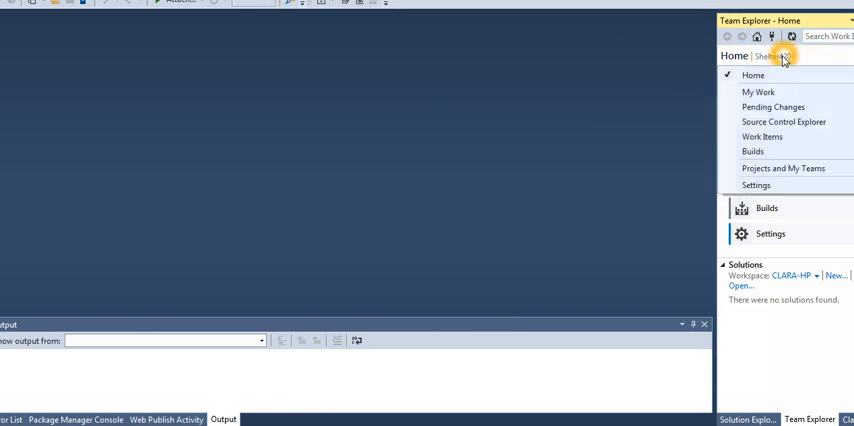
left_click(784, 56)
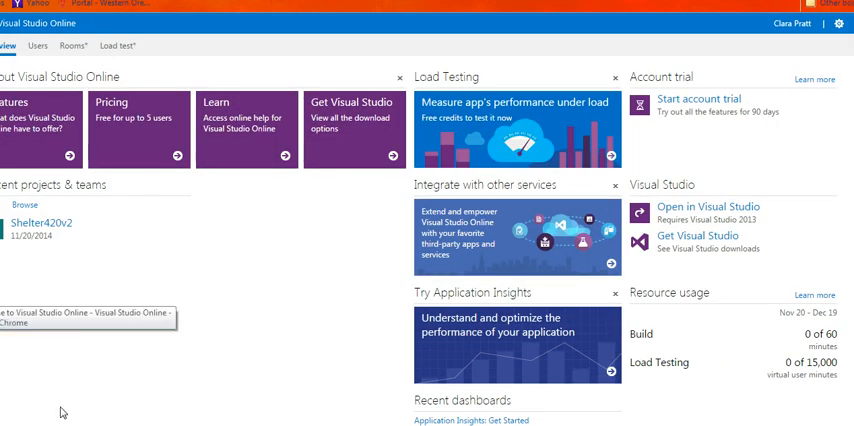
mouse_move(246, 48)
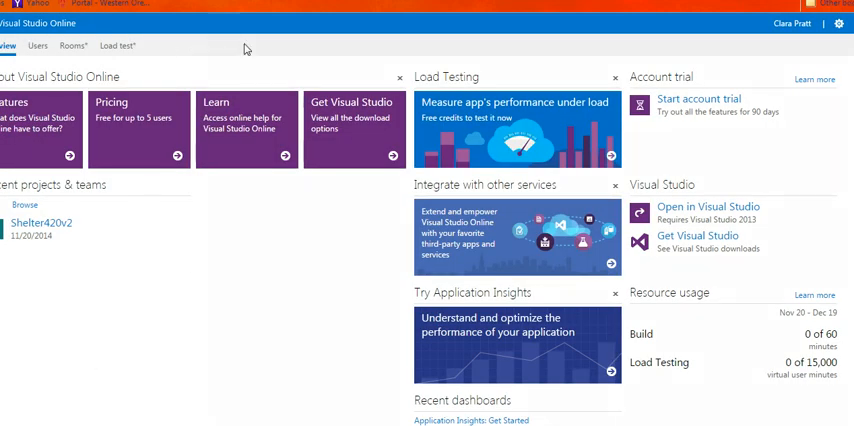
mouse_move(146, 72)
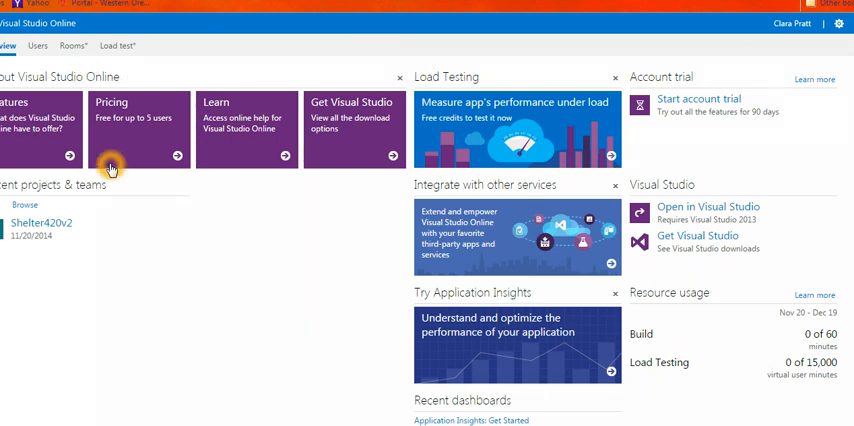
mouse_move(724, 118)
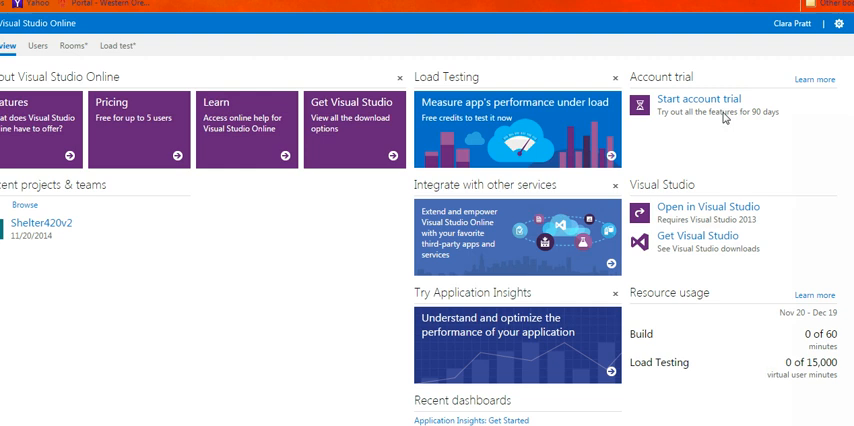
mouse_move(428, 200)
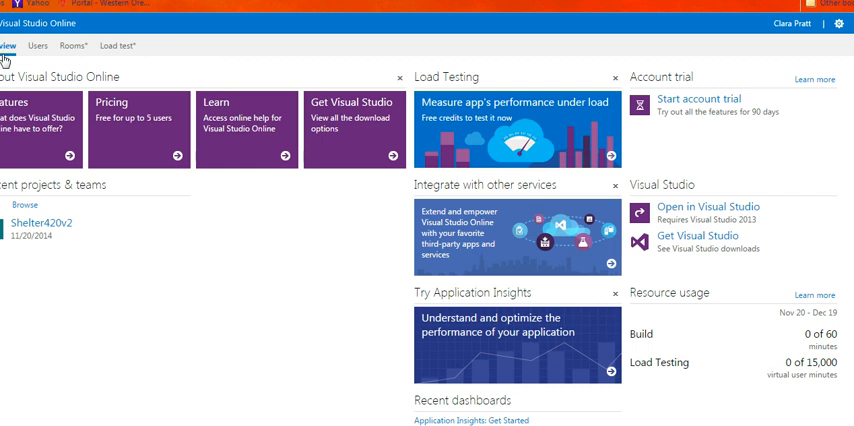
mouse_move(50, 48)
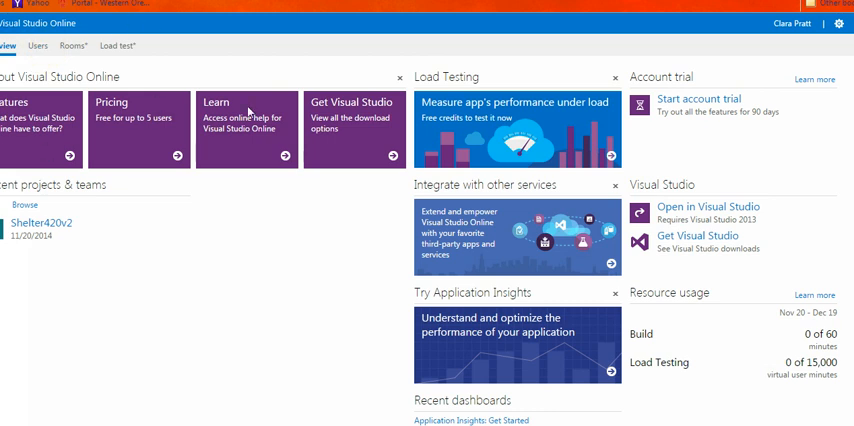
left_click(36, 46)
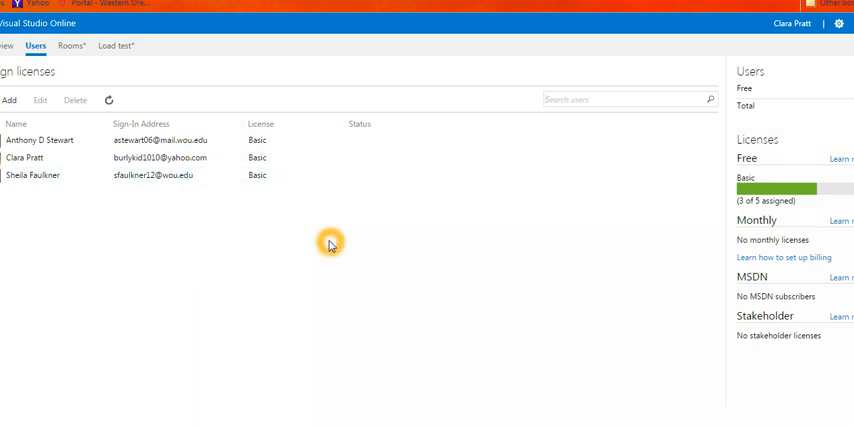
mouse_move(380, 246)
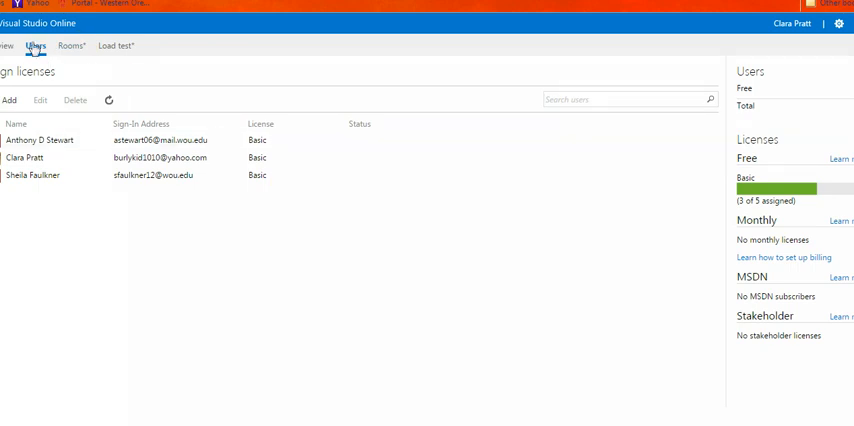
left_click(8, 44)
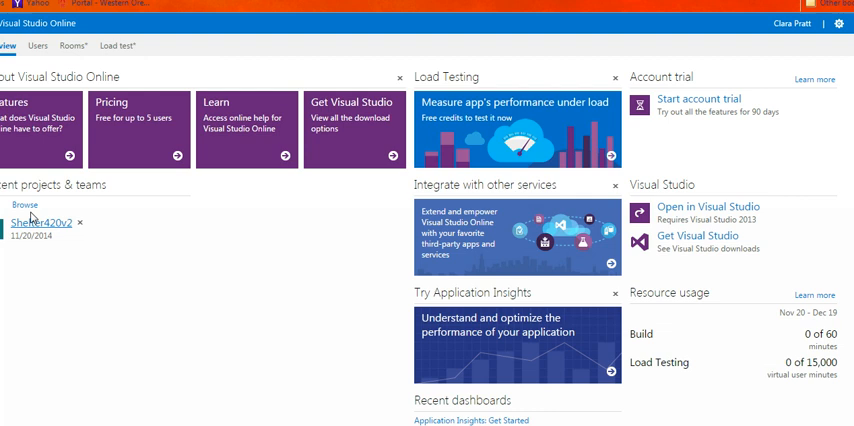
mouse_move(60, 196)
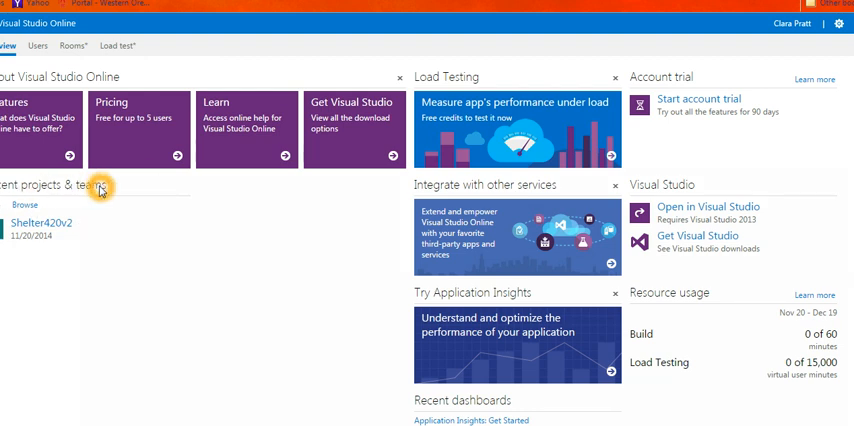
mouse_move(96, 204)
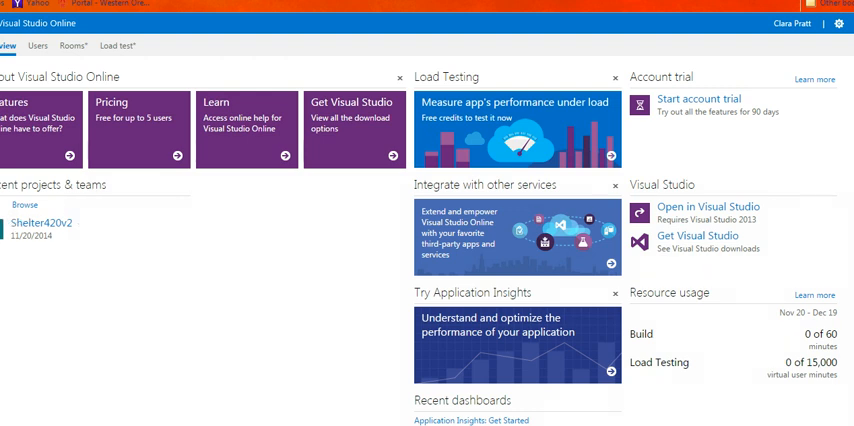
mouse_move(40, 222)
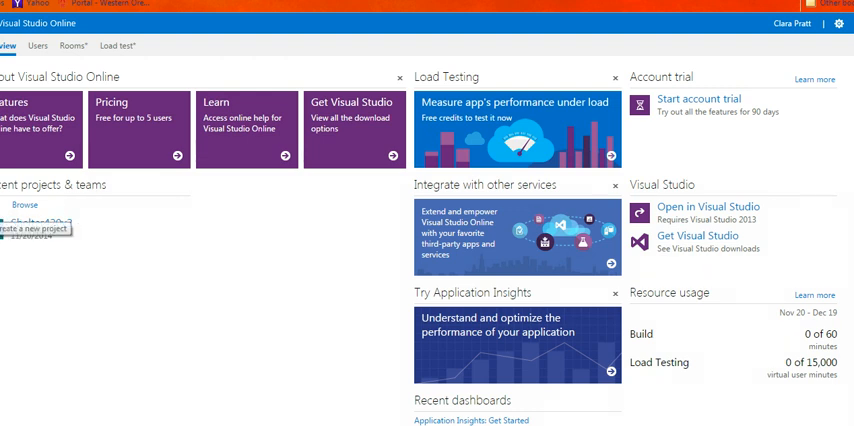
Create a new team project named Example with the Scrum 2013.3 process template
left_click(32, 228)
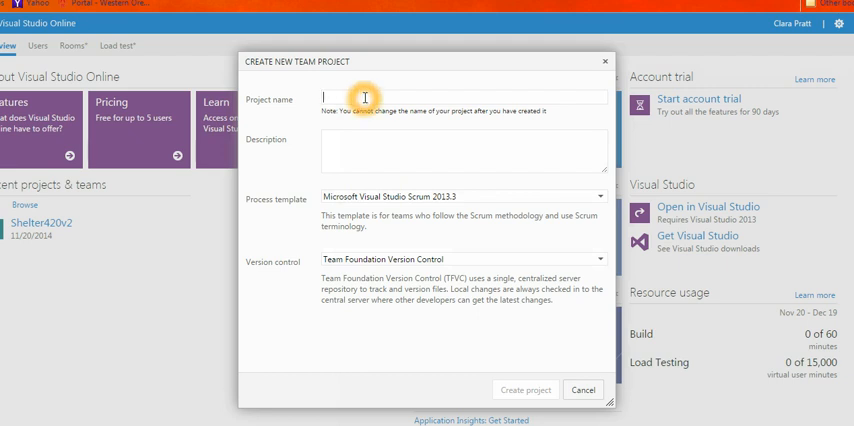
type("Eva")
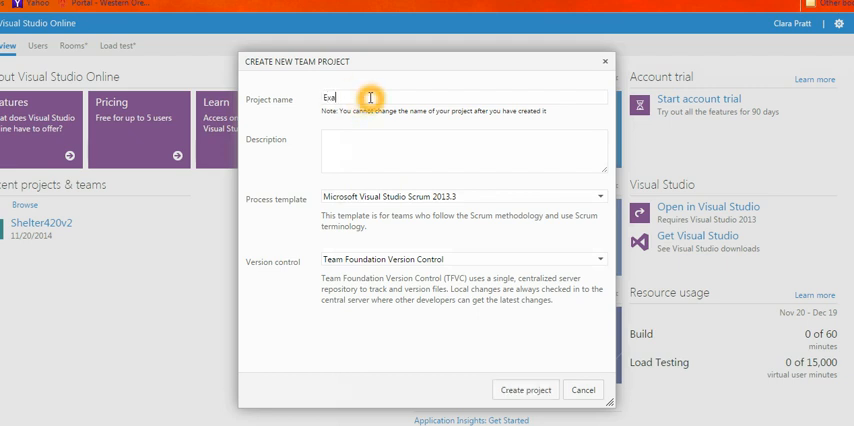
type("mple")
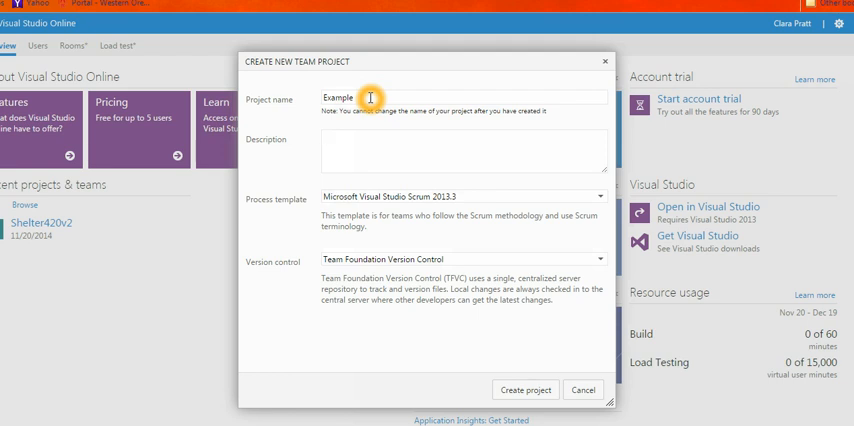
type("H")
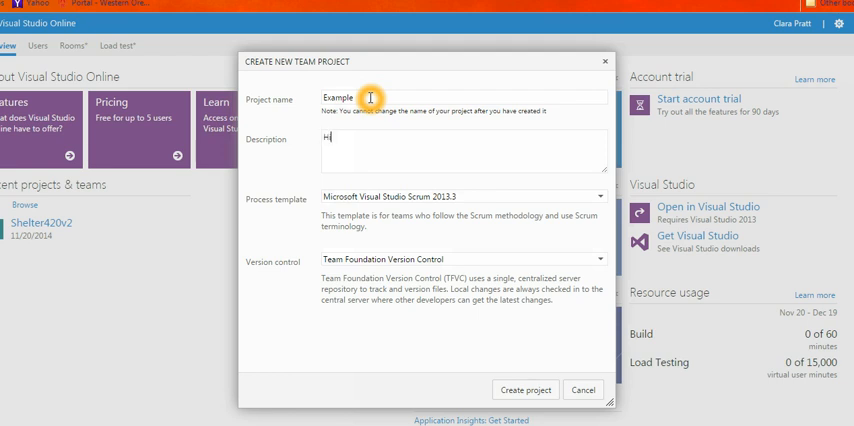
mouse_move(430, 208)
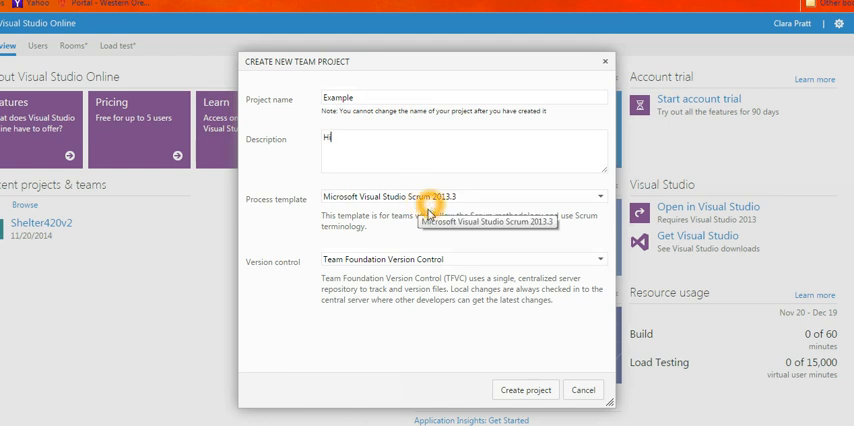
left_click(524, 390)
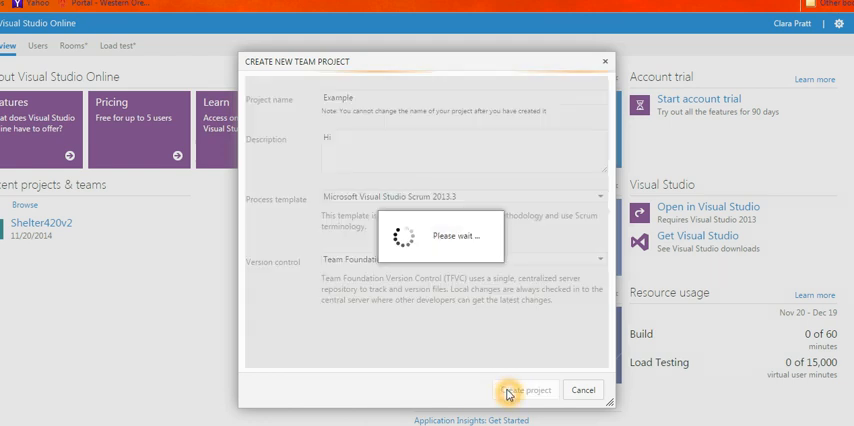
left_click(528, 390)
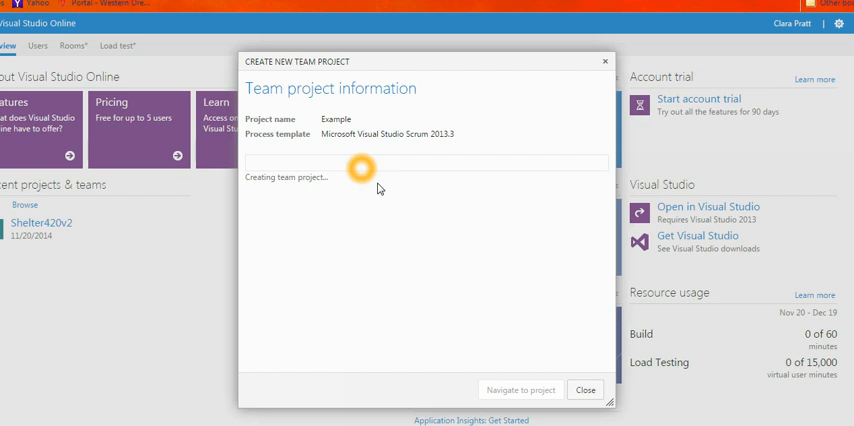
mouse_move(378, 188)
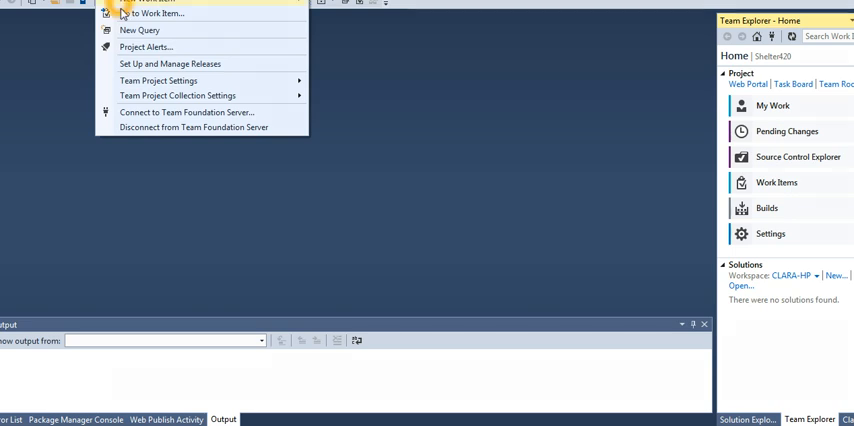
mouse_move(148, 30)
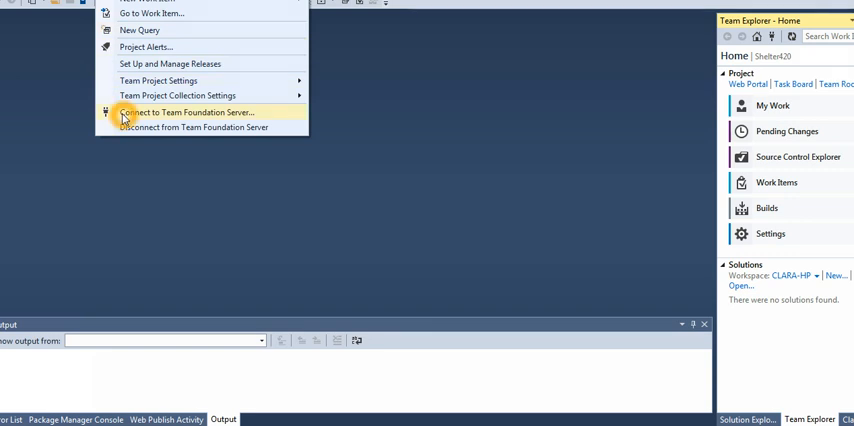
mouse_move(140, 132)
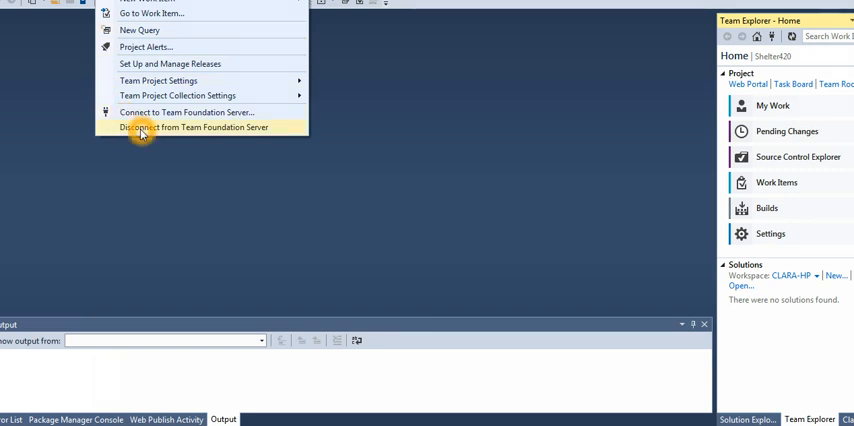
mouse_move(222, 112)
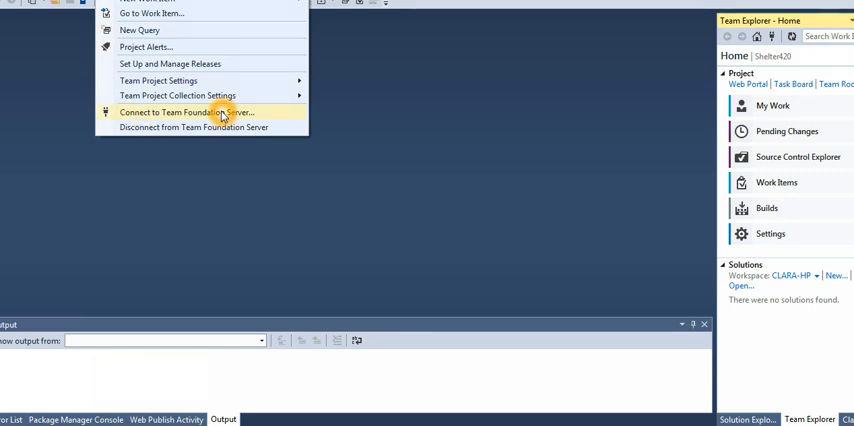
Show the Team Explorer Connect page listing servers and their team projects
left_click(184, 112)
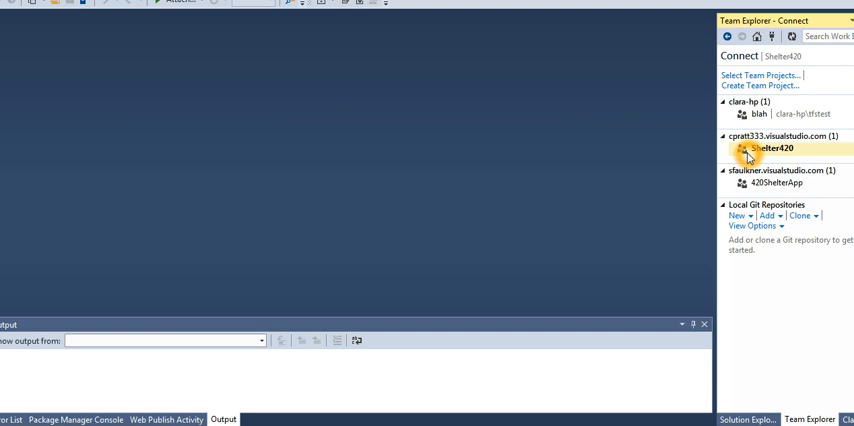
mouse_move(760, 190)
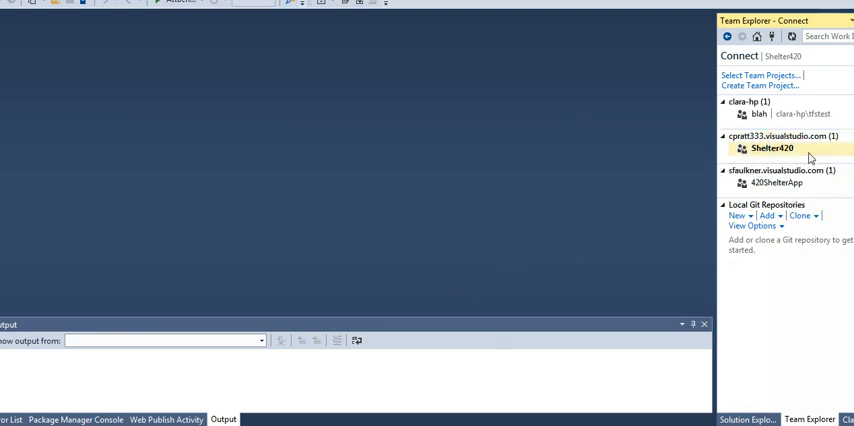
mouse_move(772, 148)
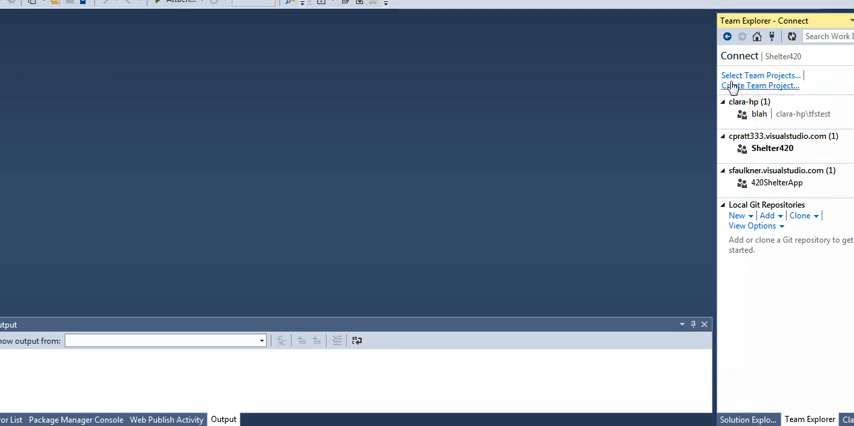
left_click(760, 76)
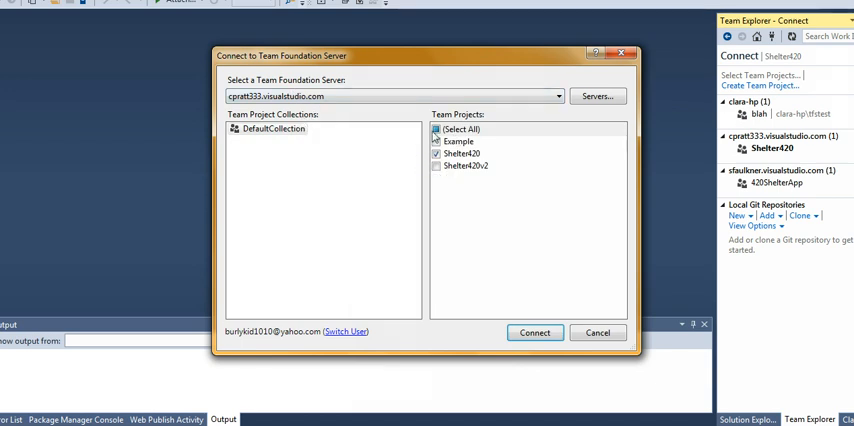
left_click(556, 96)
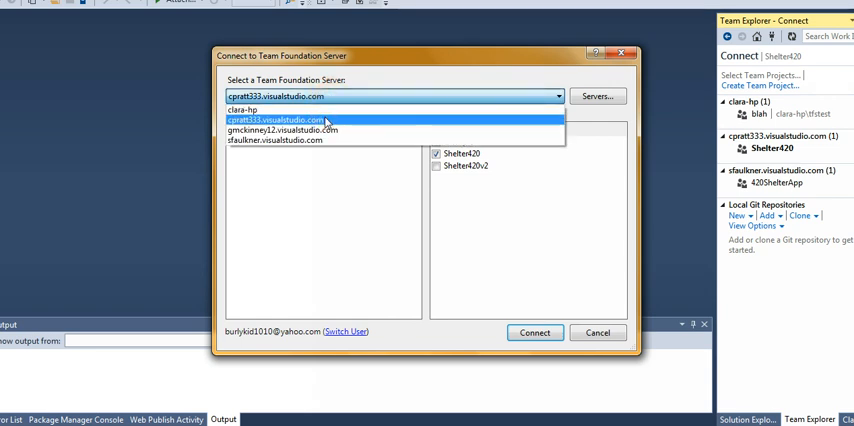
left_click(290, 118)
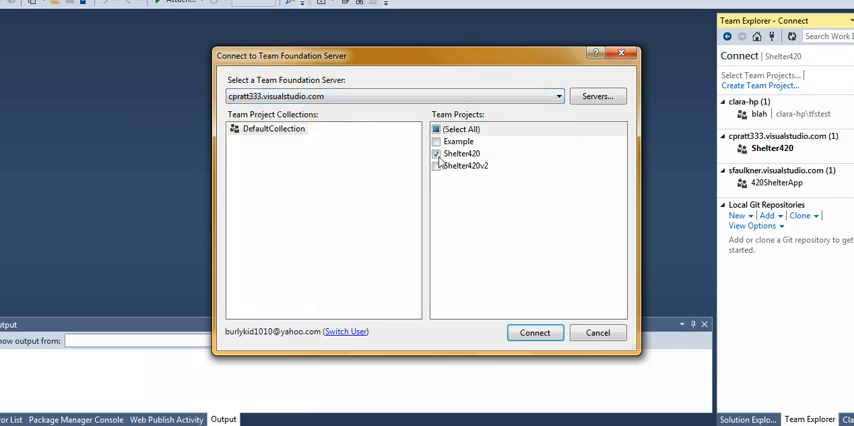
left_click(556, 96)
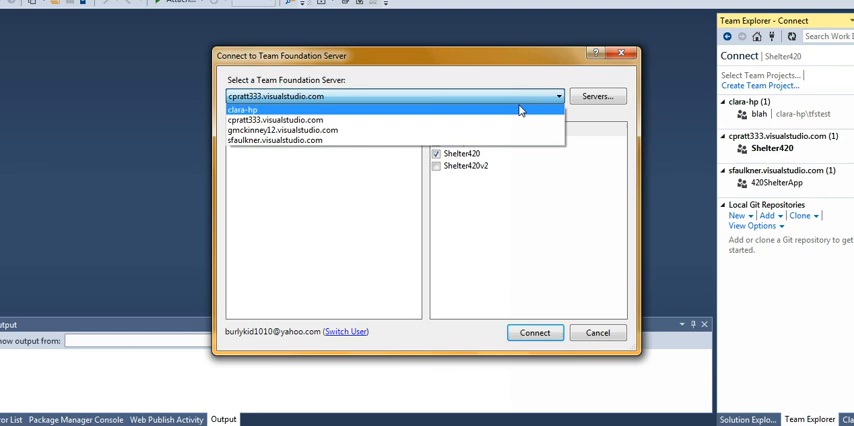
mouse_move(420, 140)
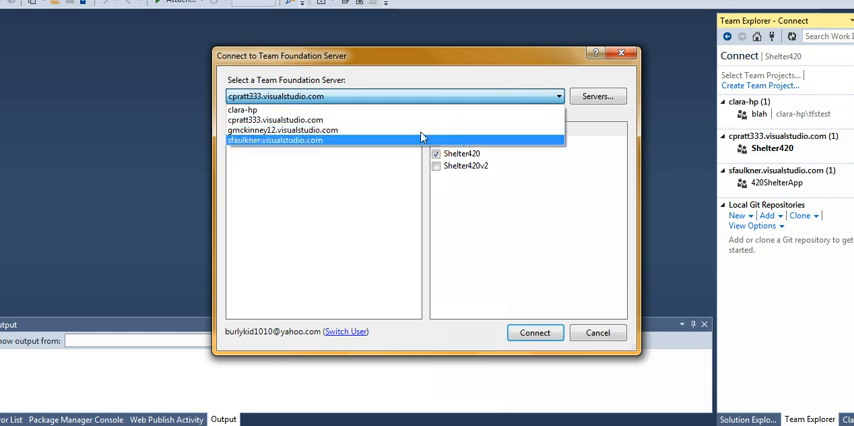
mouse_move(370, 130)
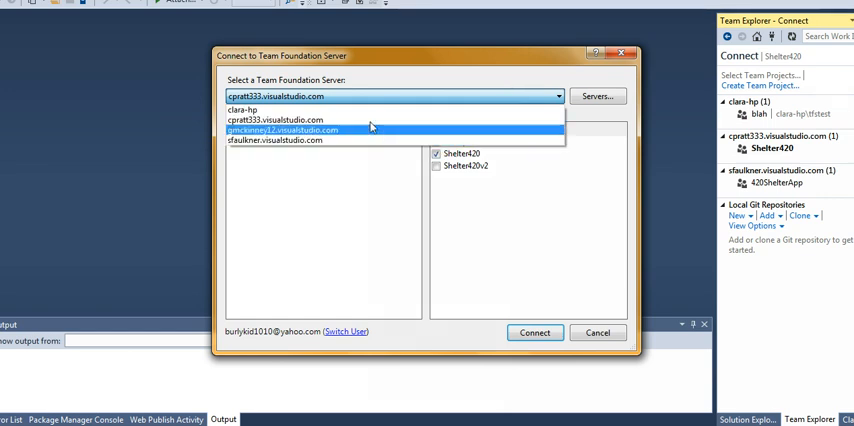
left_click(290, 118)
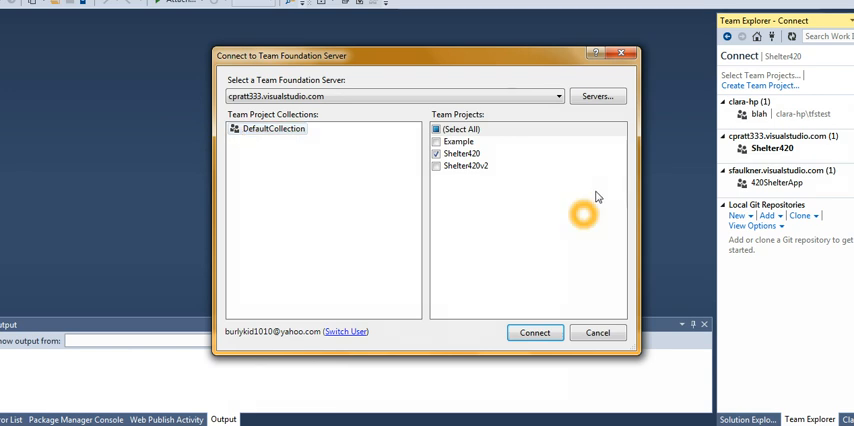
mouse_move(512, 188)
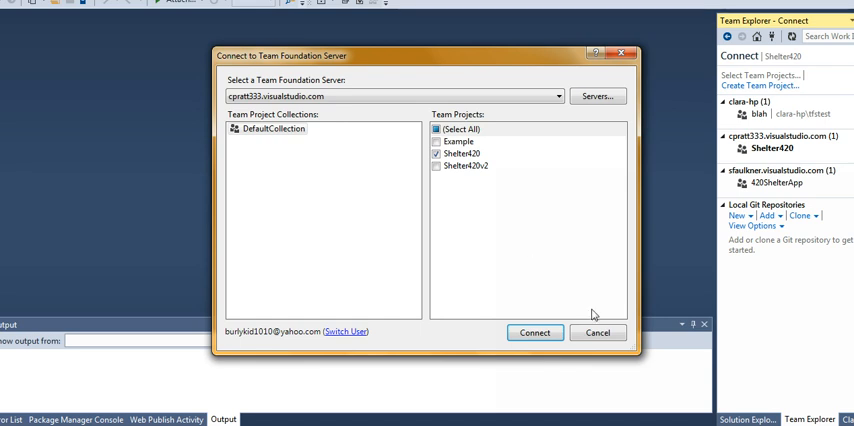
left_click(534, 332)
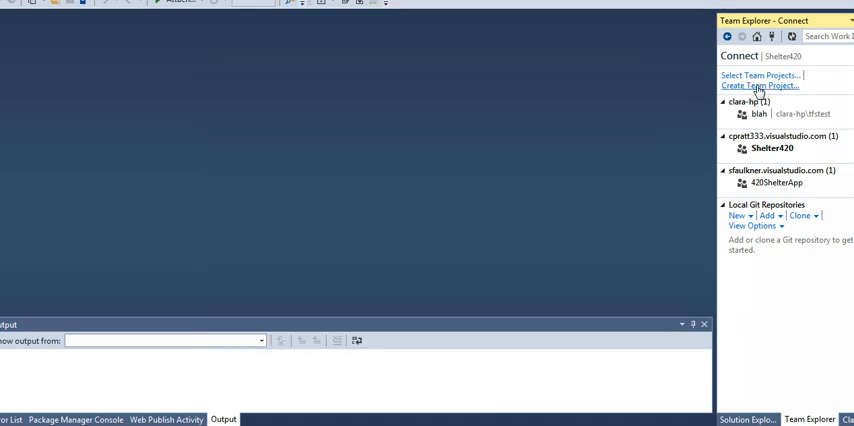
Navigate to the new Example project's home page and start managing its team members
left_click(760, 86)
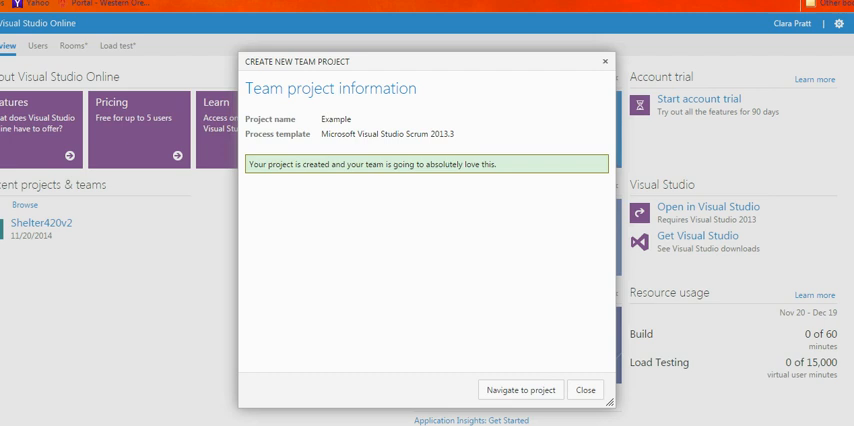
mouse_move(292, 192)
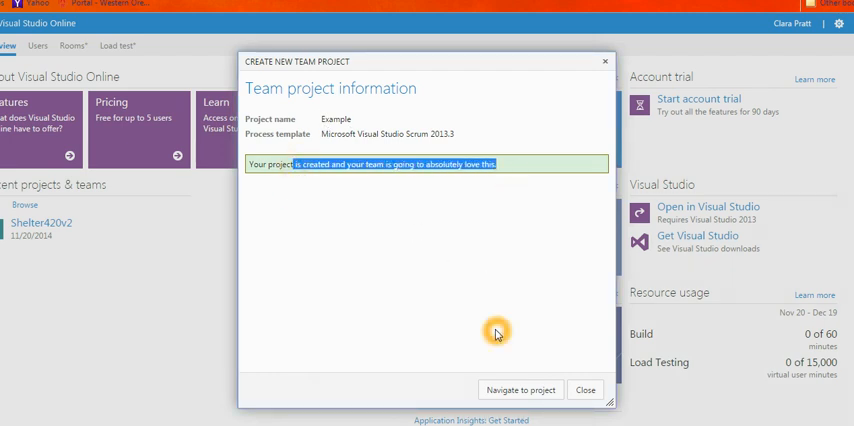
mouse_move(518, 390)
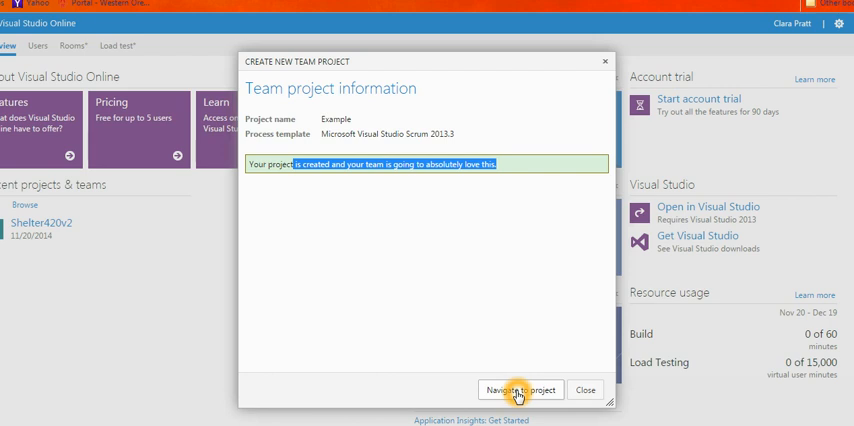
left_click(520, 390)
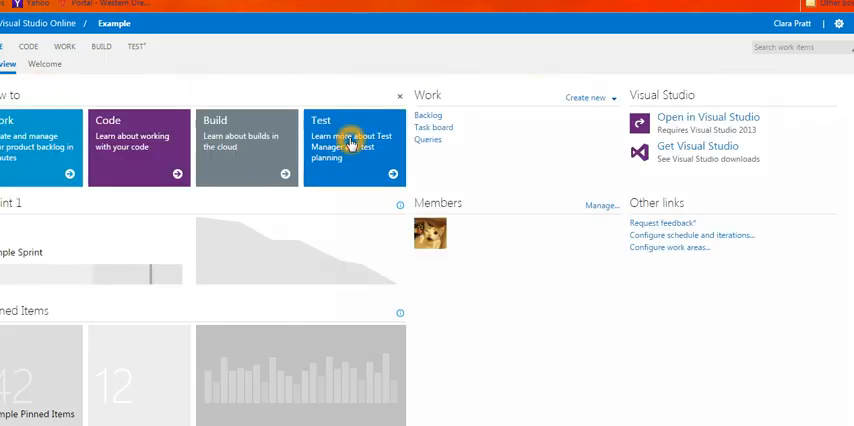
mouse_move(52, 264)
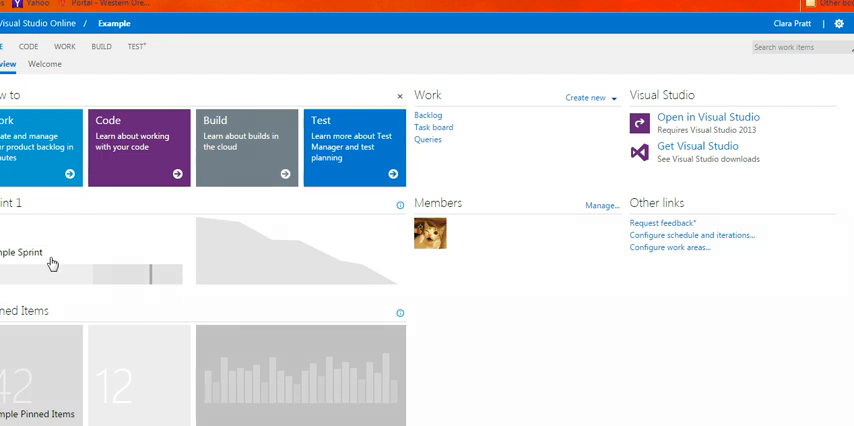
mouse_move(576, 222)
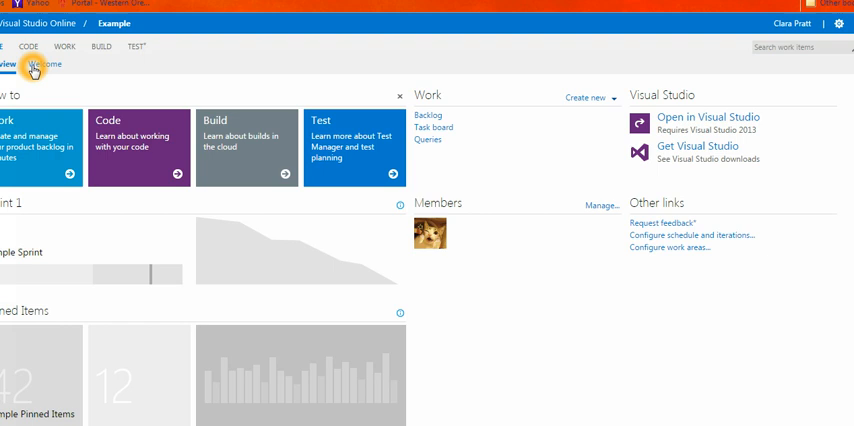
mouse_move(604, 212)
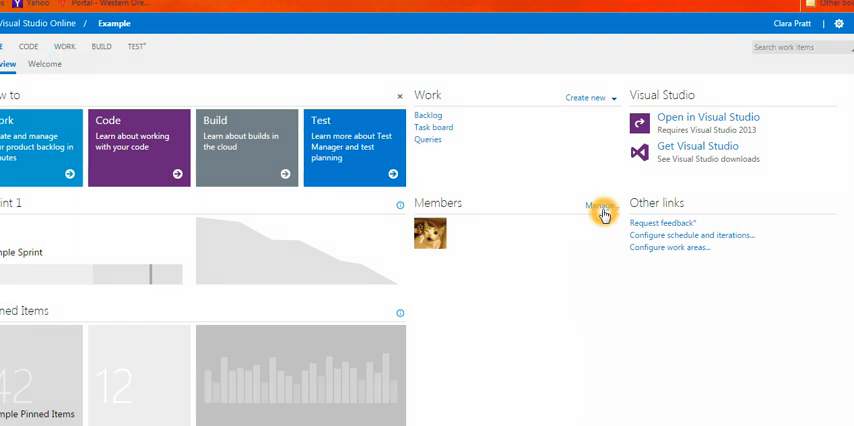
left_click(600, 208)
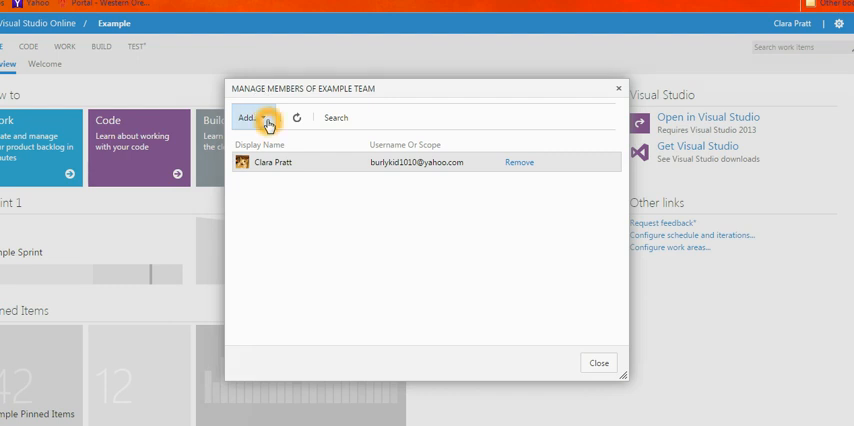
left_click(250, 118)
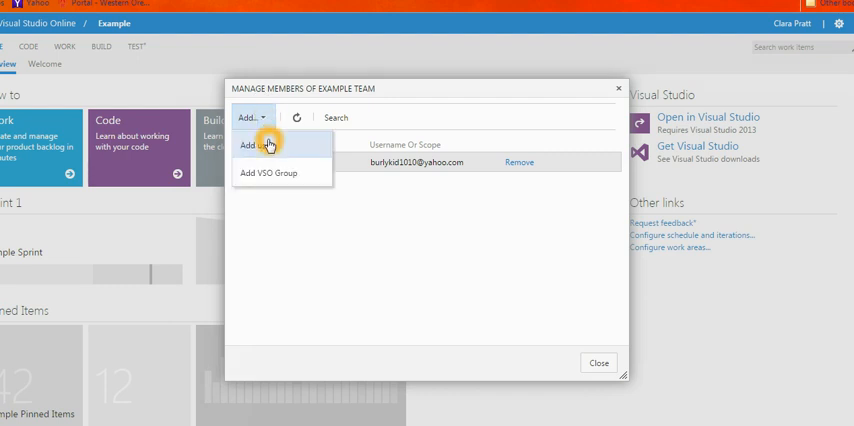
left_click(256, 144)
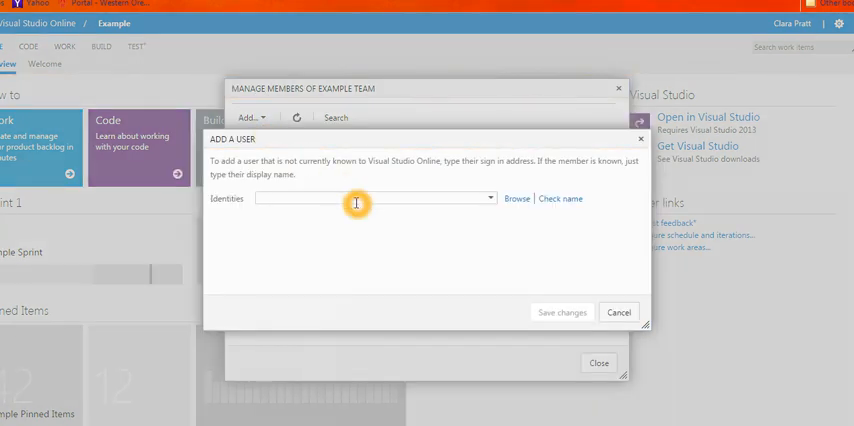
type("gre")
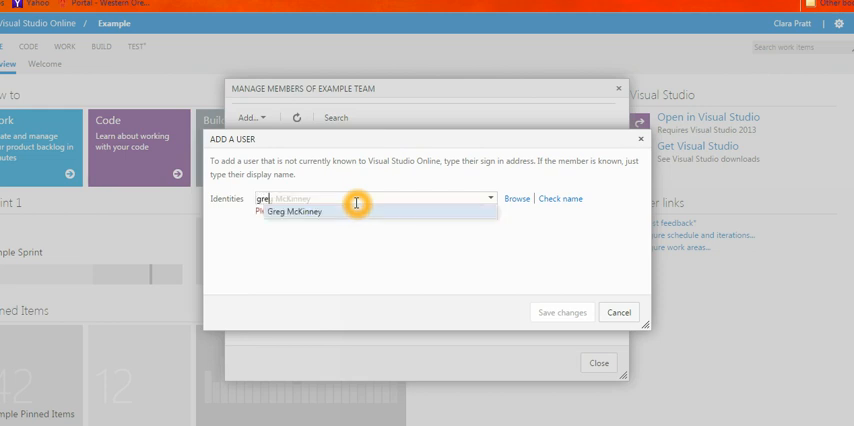
left_click(294, 212)
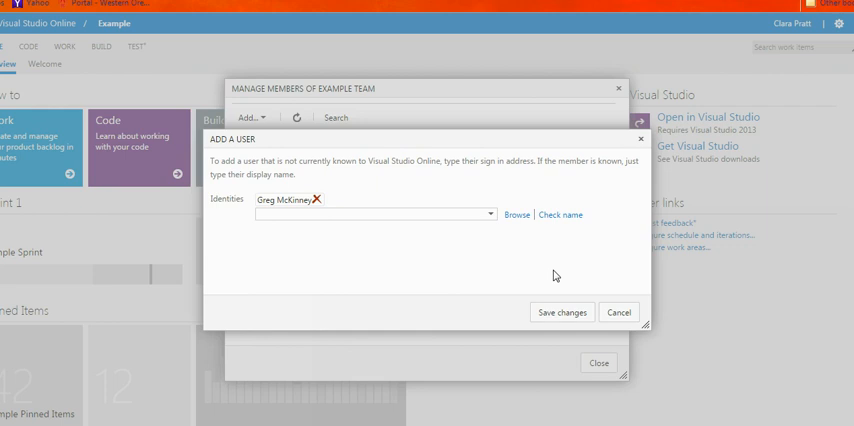
left_click(560, 312)
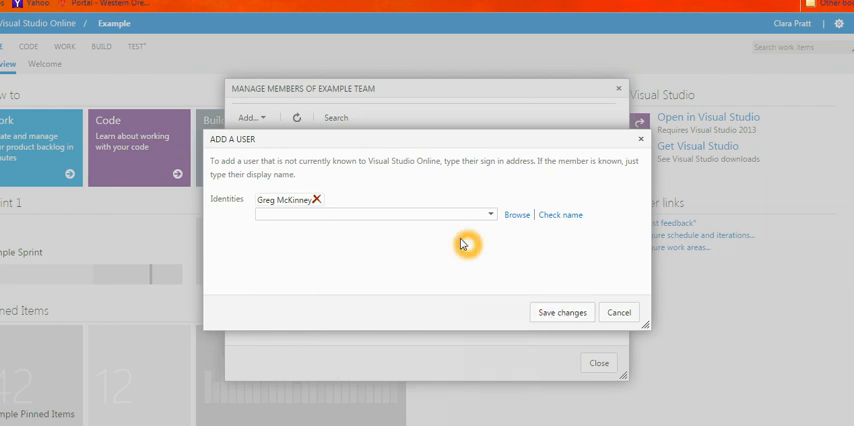
mouse_move(384, 198)
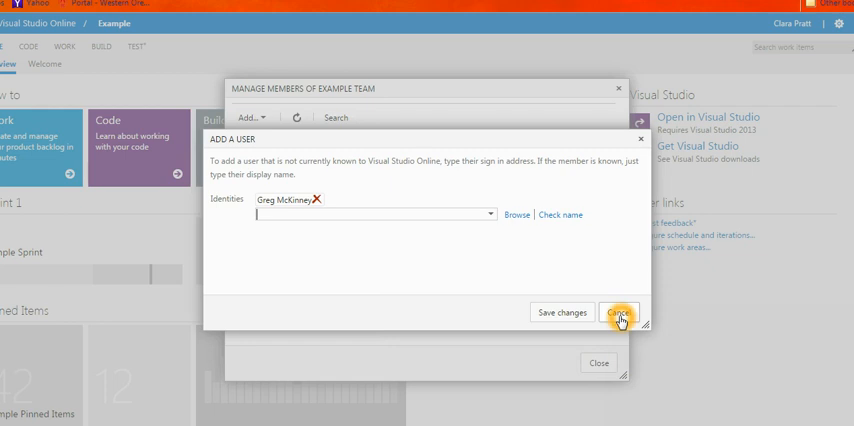
left_click(618, 312)
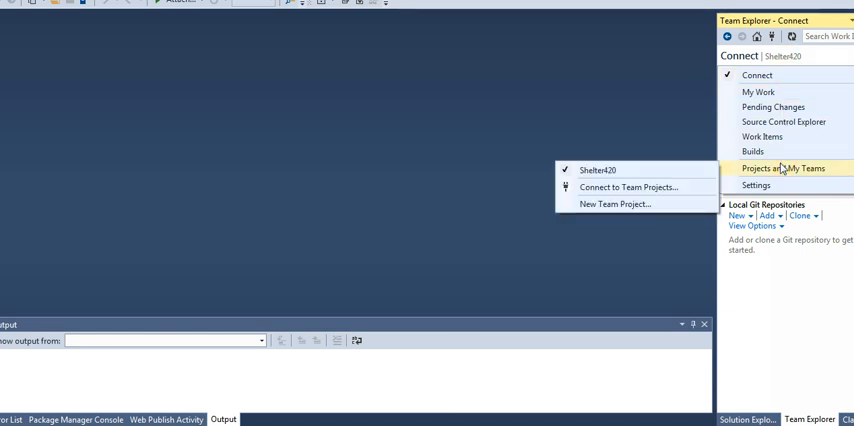
Disconnect Team Explorer from Team Foundation Server so Home shows Offline
left_click(784, 168)
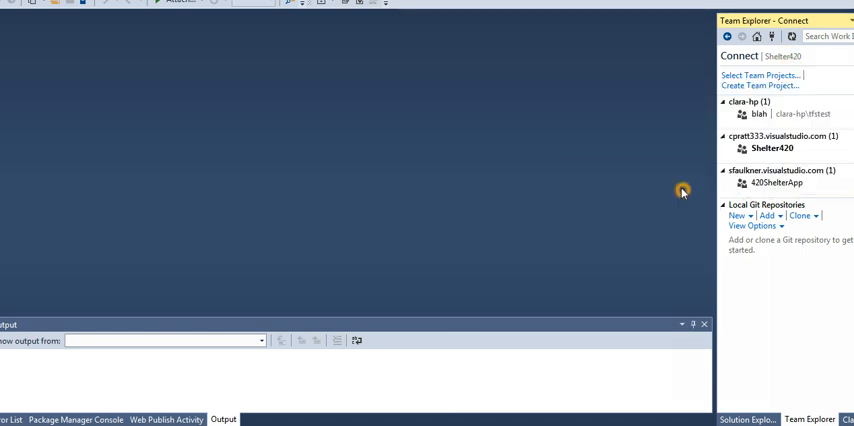
mouse_move(688, 194)
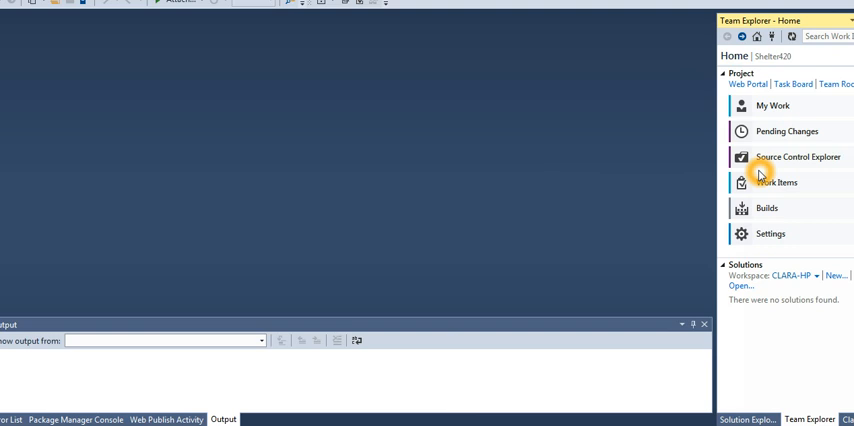
mouse_move(752, 88)
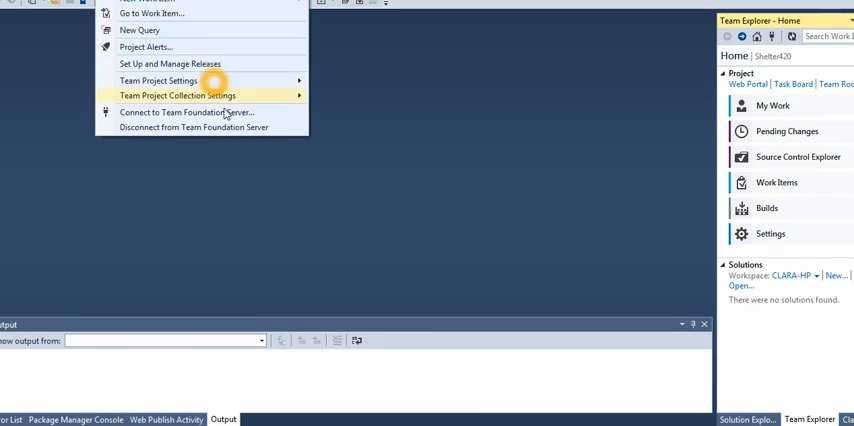
left_click(196, 128)
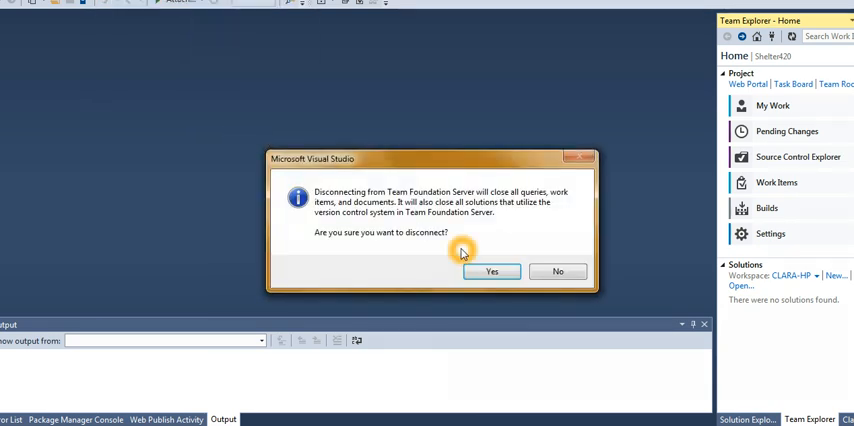
left_click(492, 272)
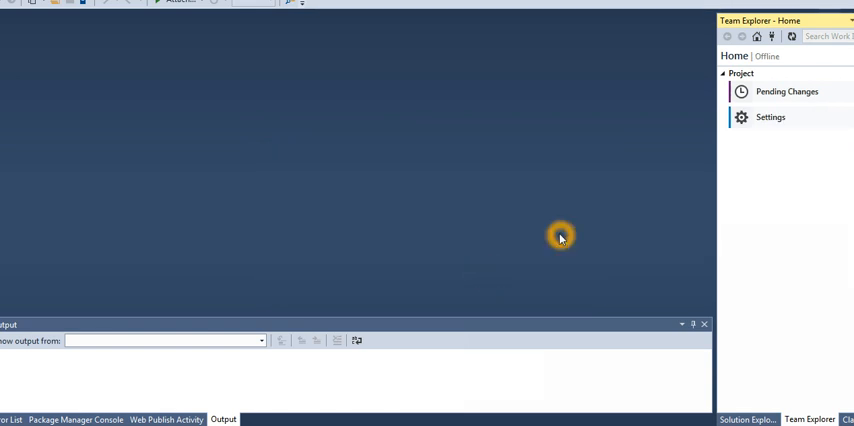
mouse_move(776, 36)
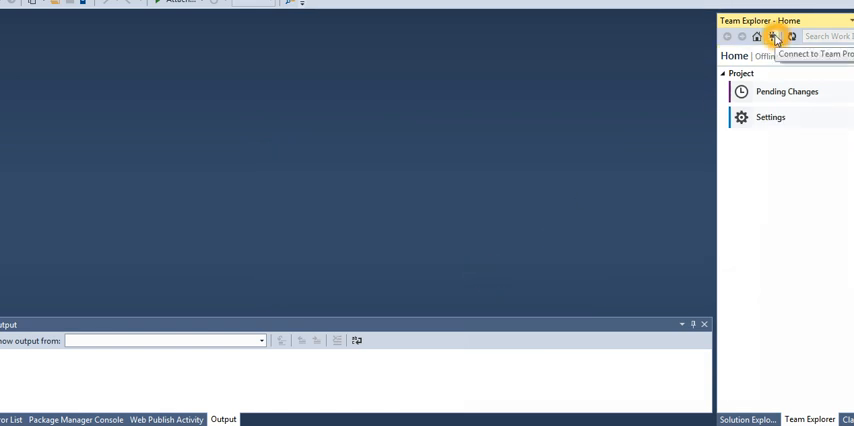
Show the Connect page and bring up the Connect to Team Foundation Server dialog
left_click(776, 36)
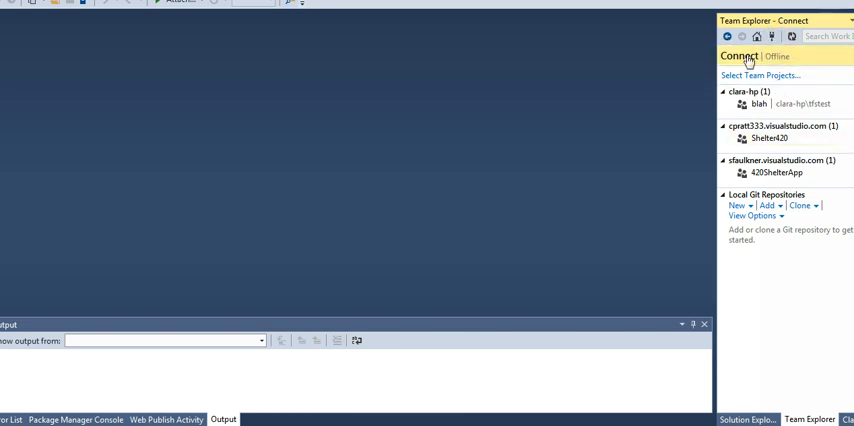
mouse_move(750, 128)
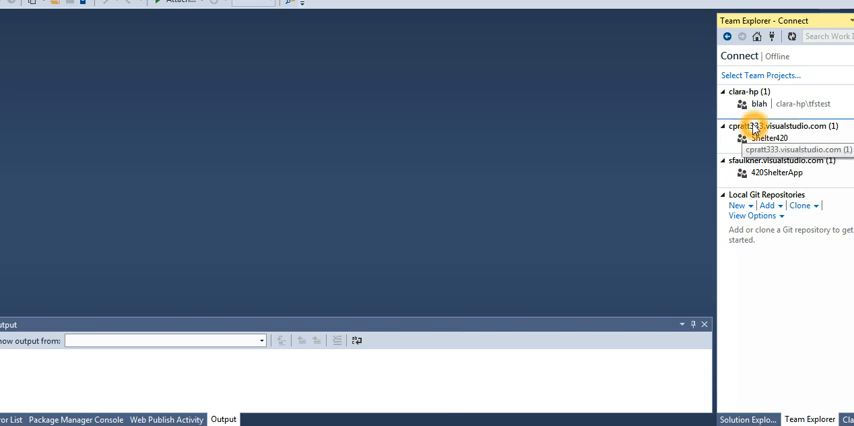
mouse_move(540, 196)
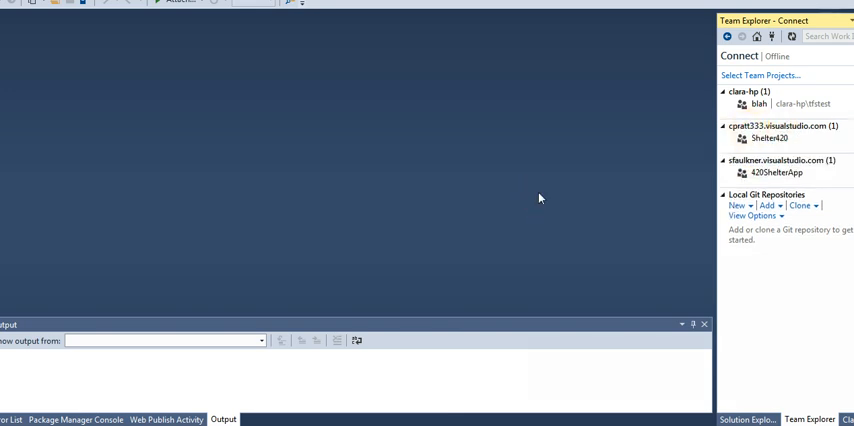
mouse_move(392, 268)
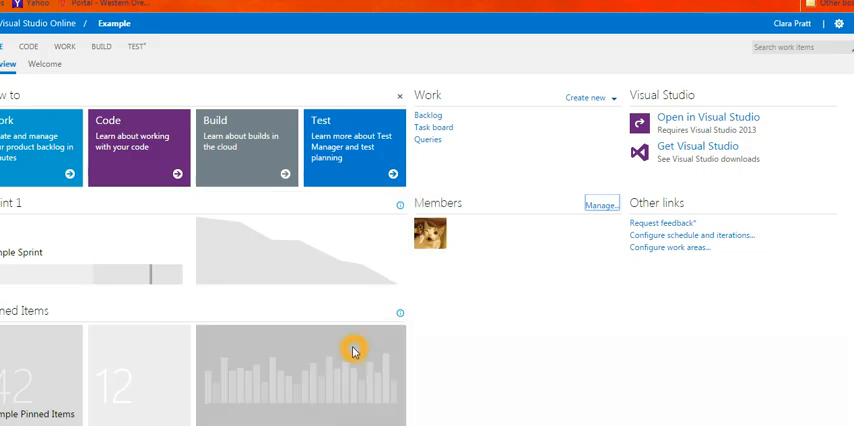
mouse_move(220, 320)
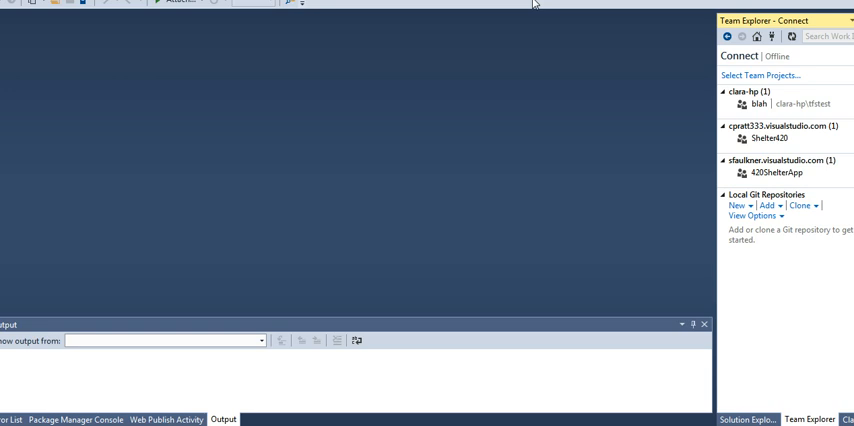
left_click(762, 76)
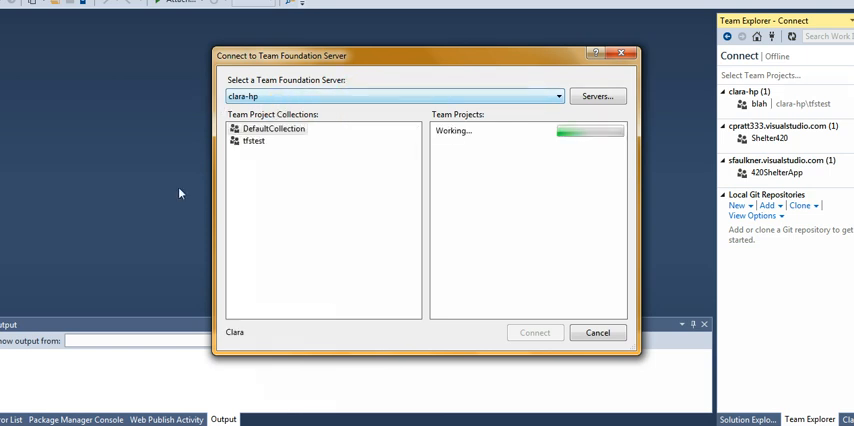
mouse_move(512, 232)
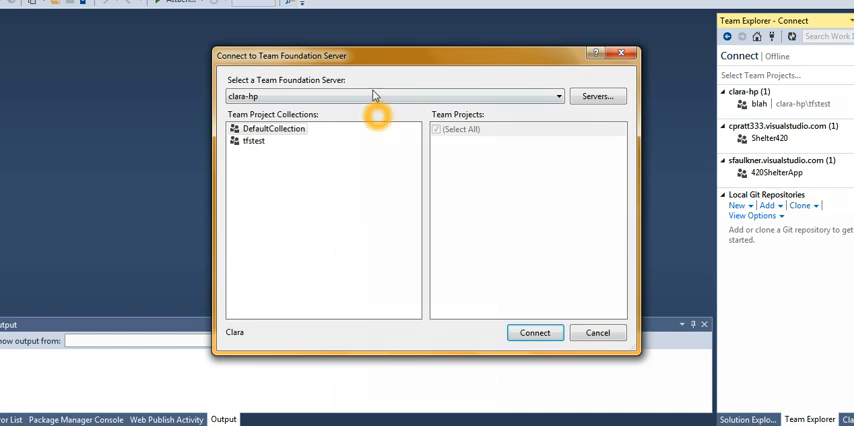
Choose the visualstudio.com server, check Example, uncheck Shelter420, and connect
left_click(558, 96)
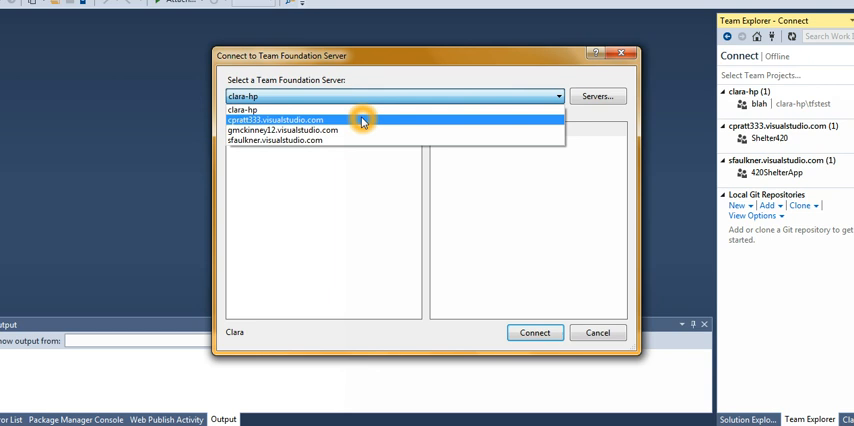
left_click(288, 118)
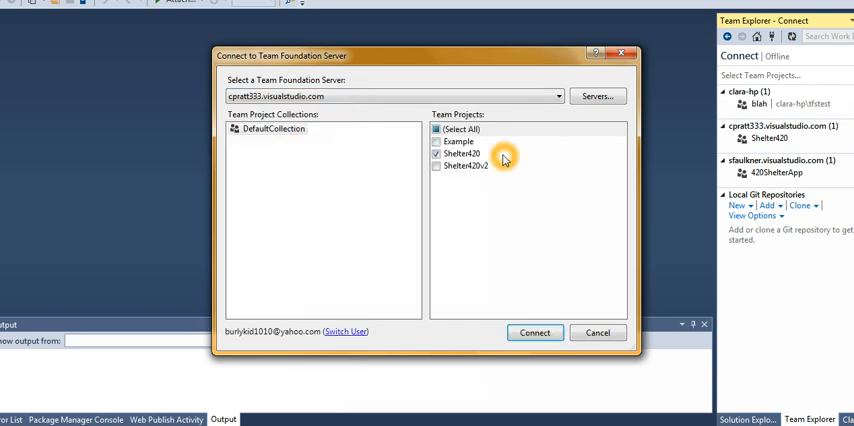
left_click(458, 140)
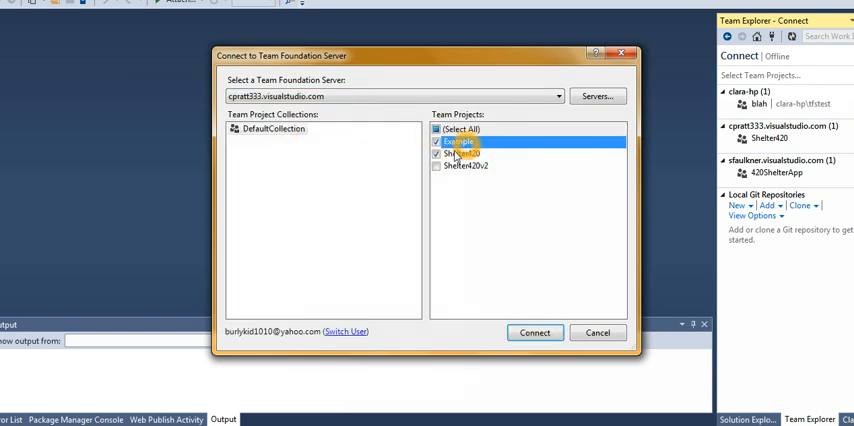
left_click(462, 152)
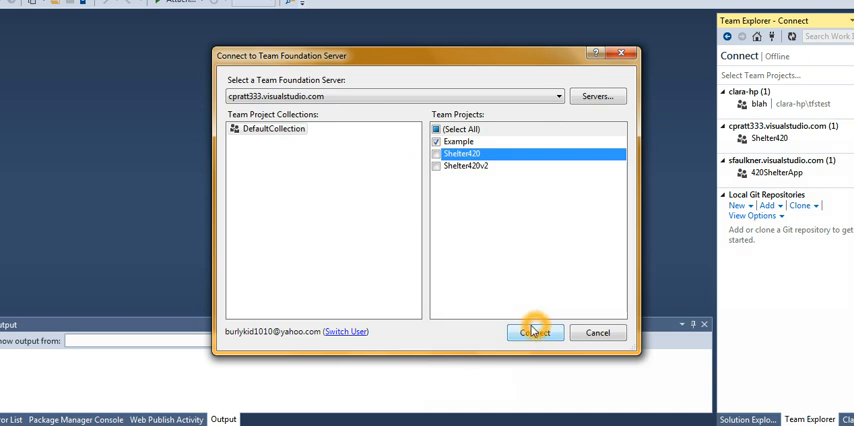
left_click(534, 332)
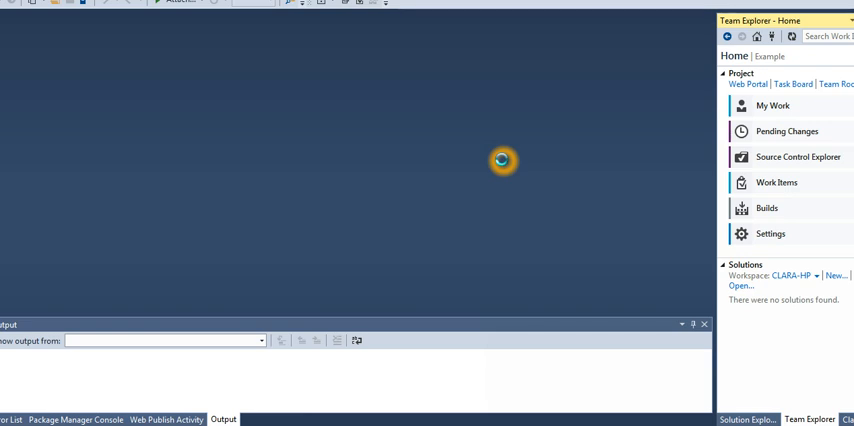
mouse_move(504, 164)
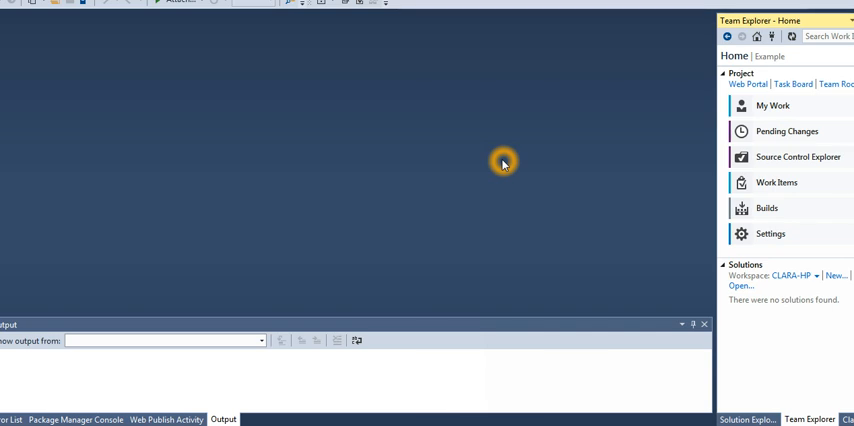
mouse_move(626, 72)
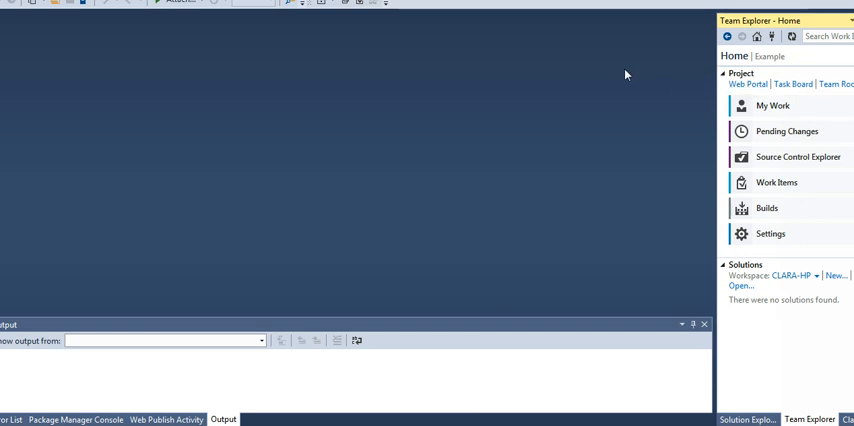
mouse_move(464, 244)
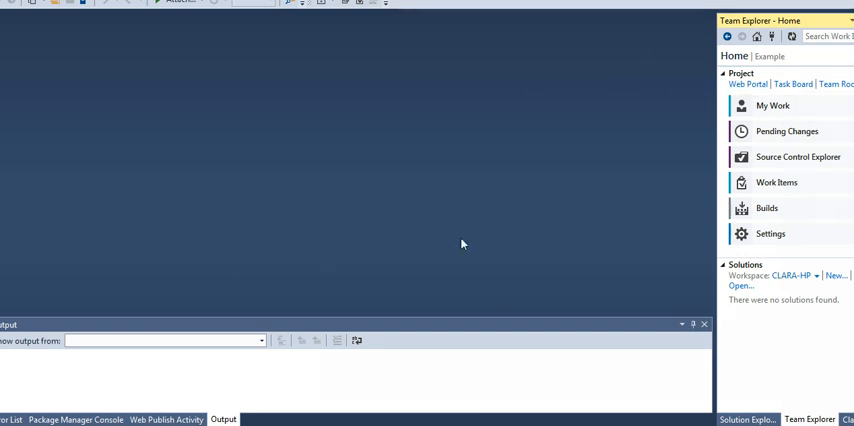
mouse_move(700, 72)
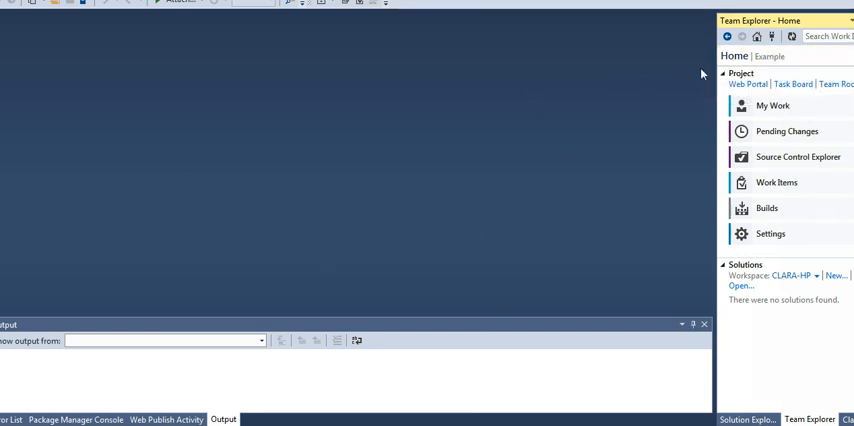
mouse_move(770, 56)
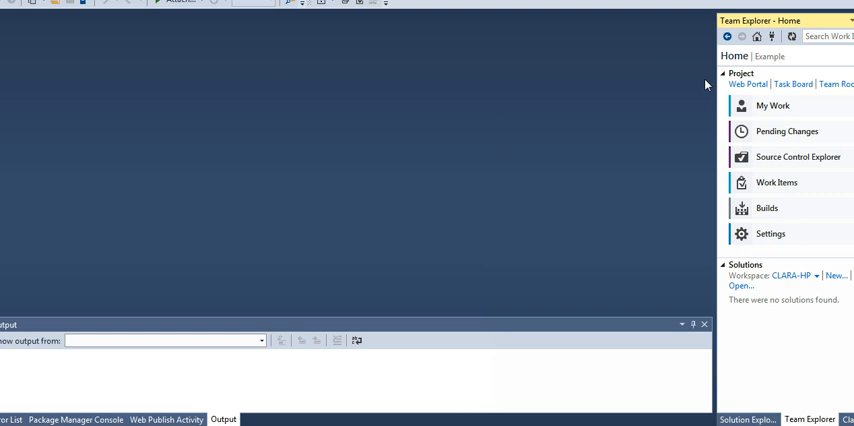
mouse_move(736, 364)
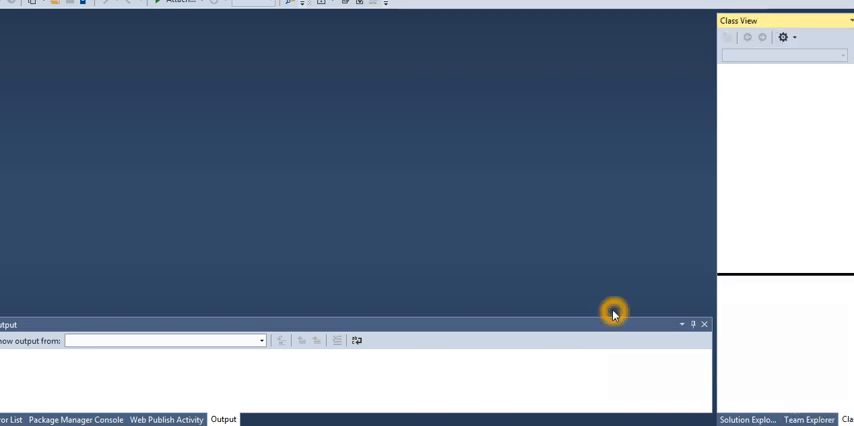
mouse_move(368, 184)
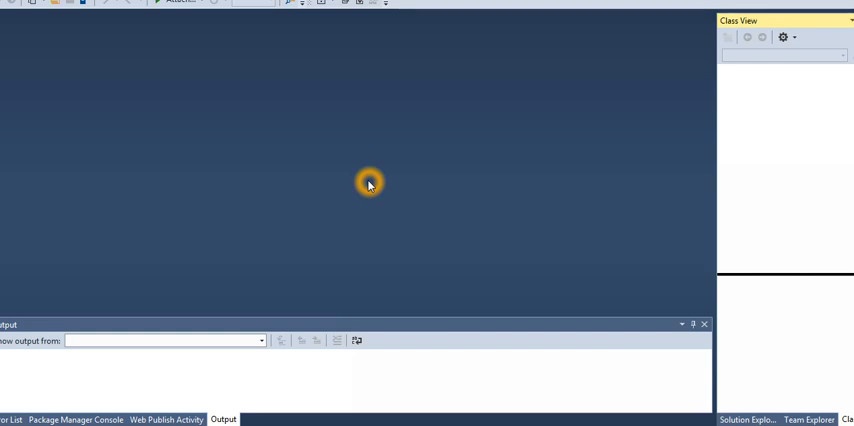
mouse_move(368, 184)
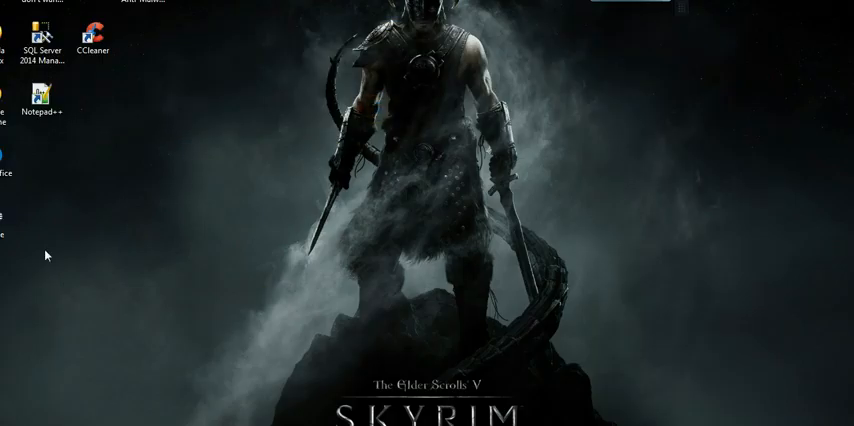
mouse_move(272, 260)
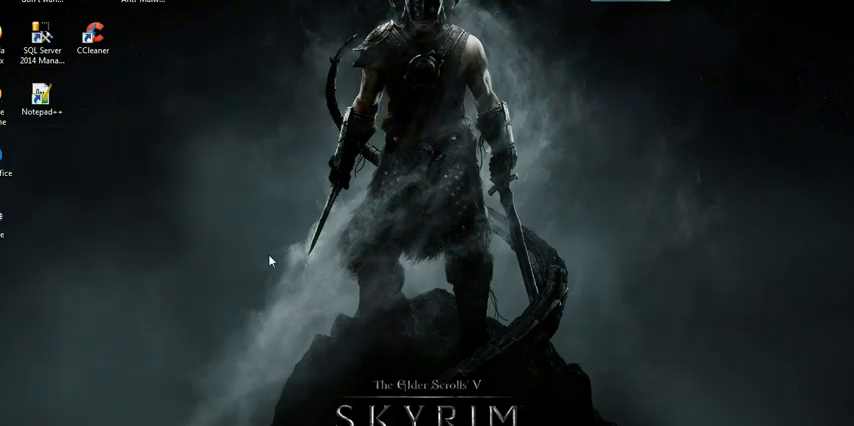